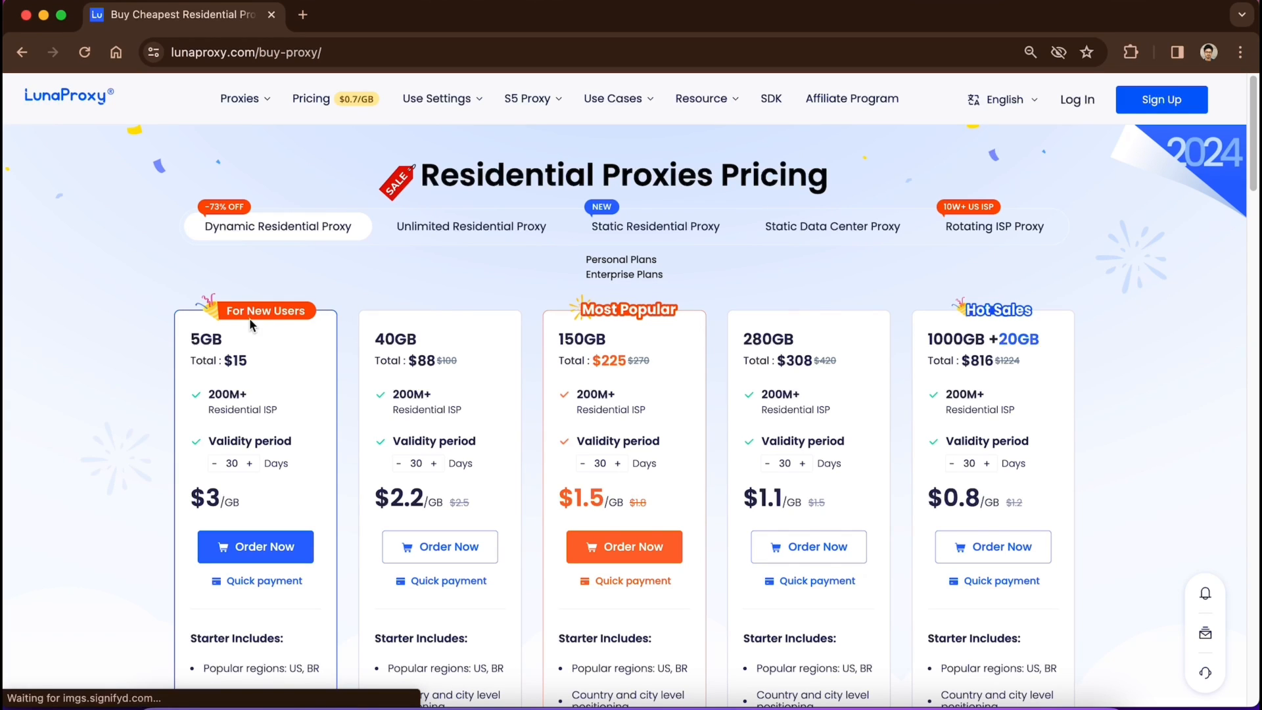
Browse the pricing page and view the Unlimited Residential Proxy Day, Week, Month and Two Month plans.
double_click(233, 361)
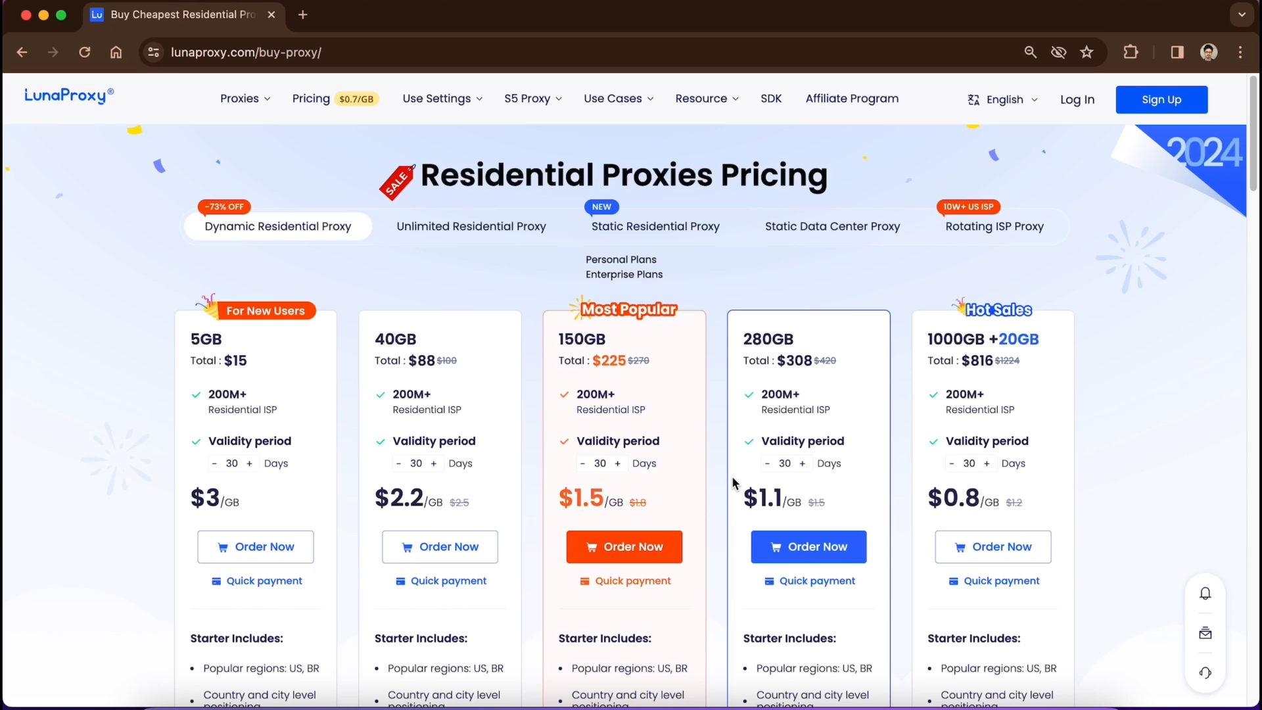
scroll(down, 3)
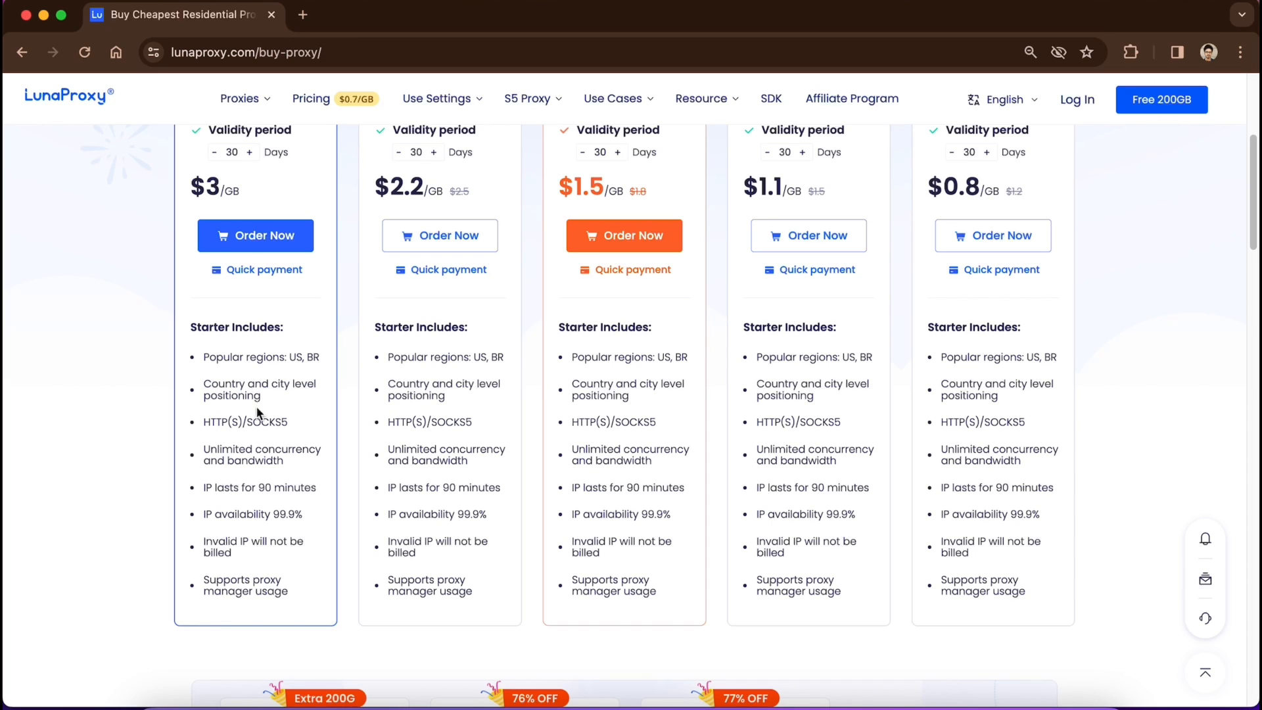
double_click(268, 422)
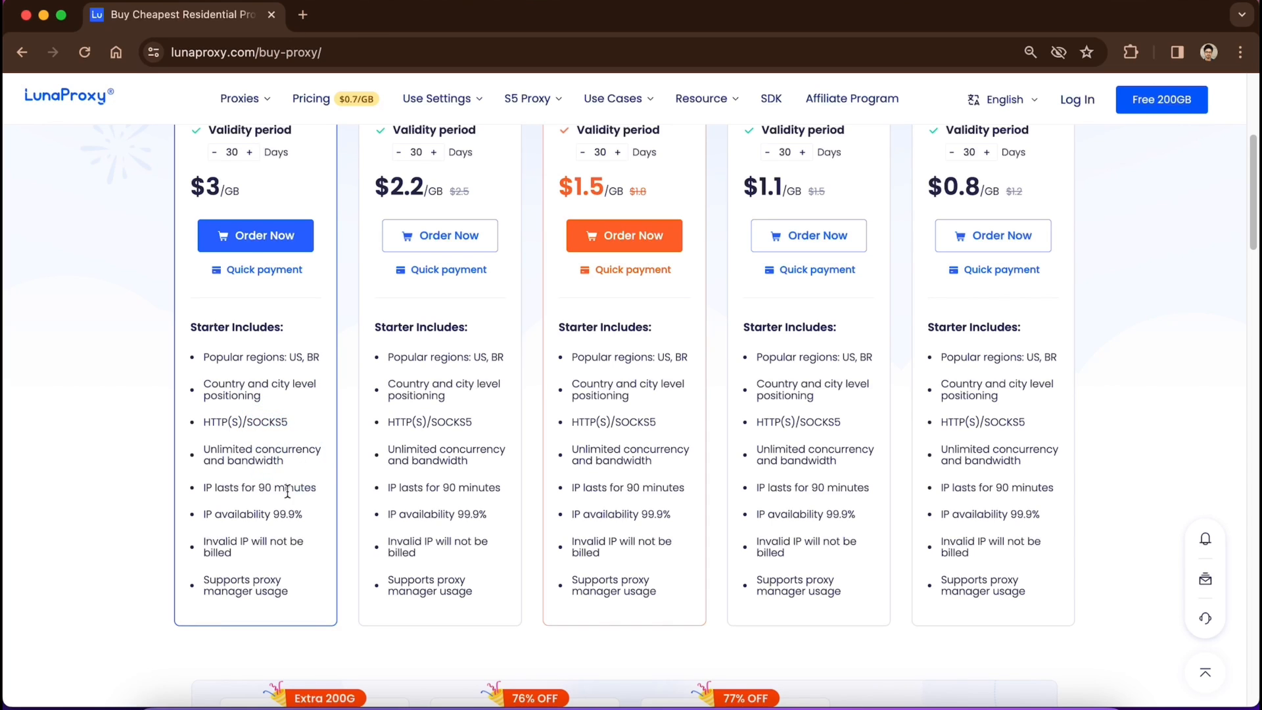
mouse_move(245, 510)
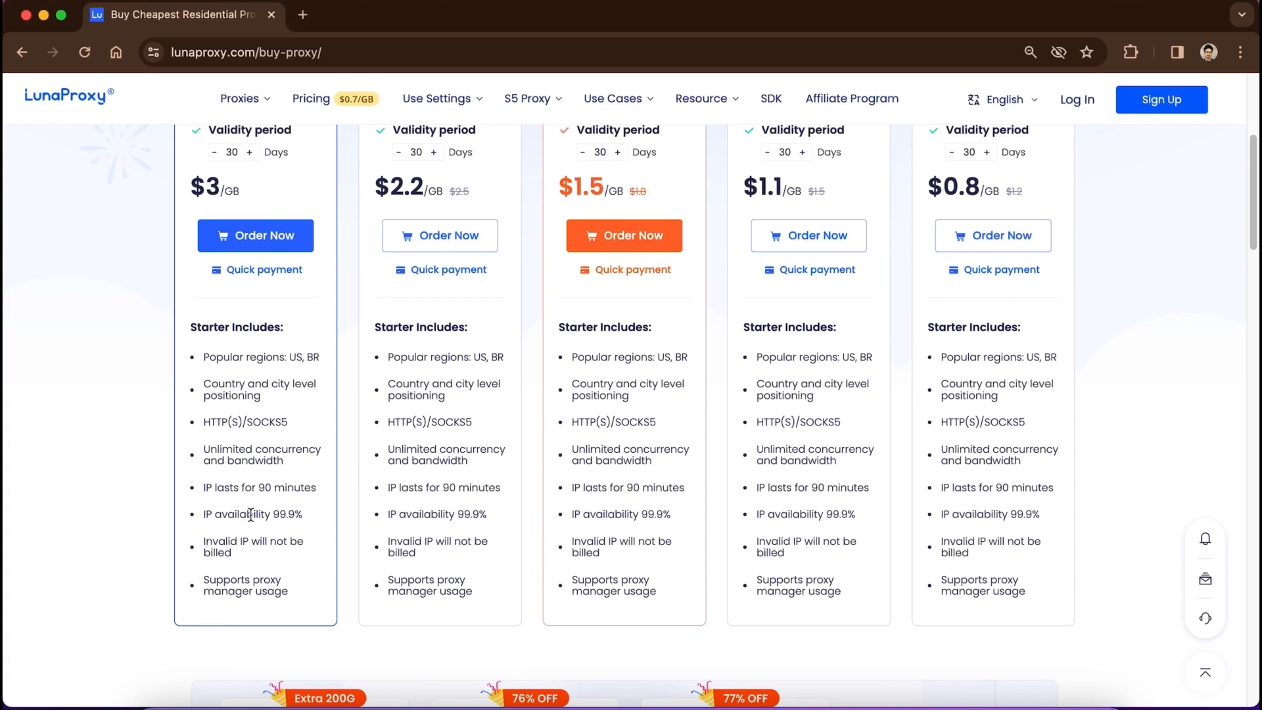
double_click(259, 514)
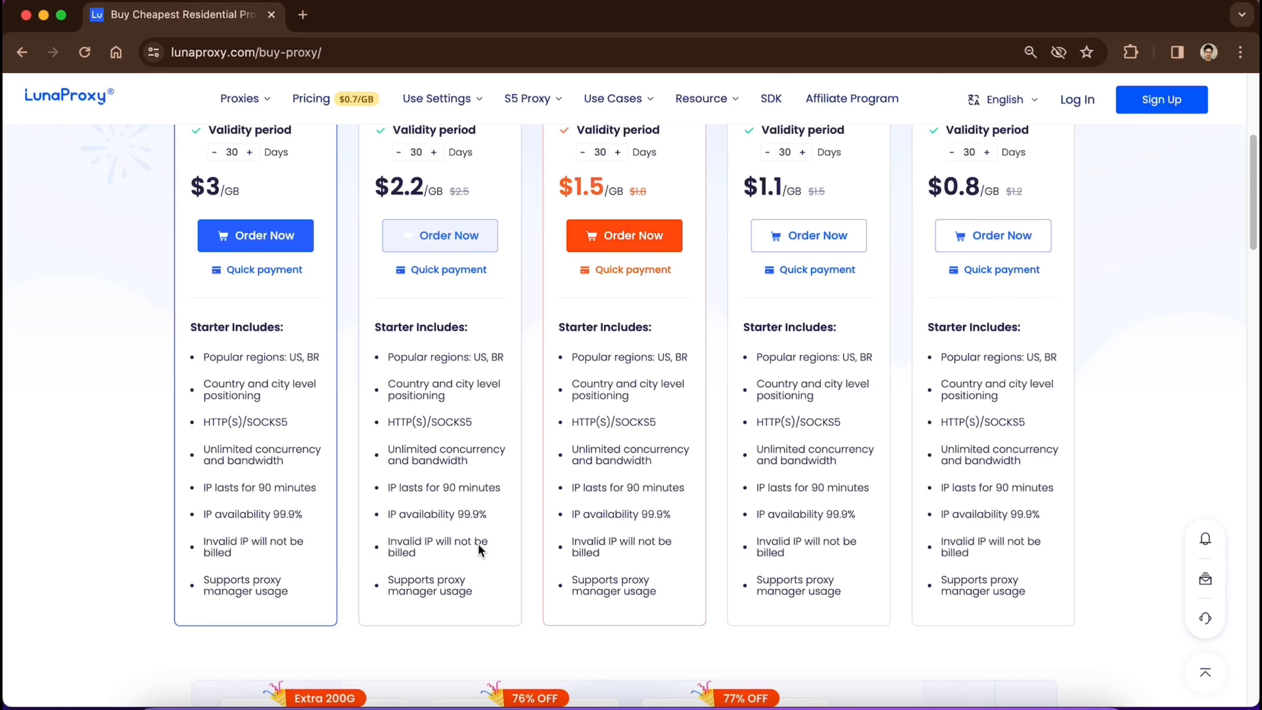
click(470, 226)
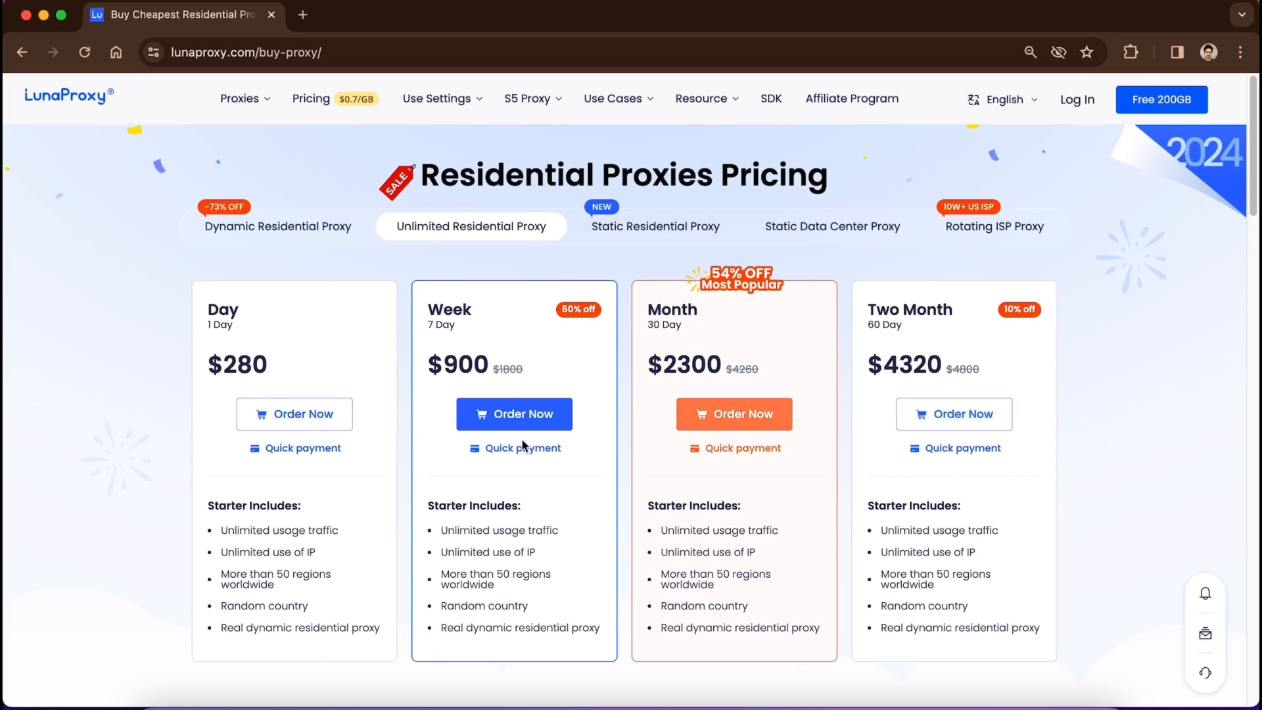
mouse_move(626, 231)
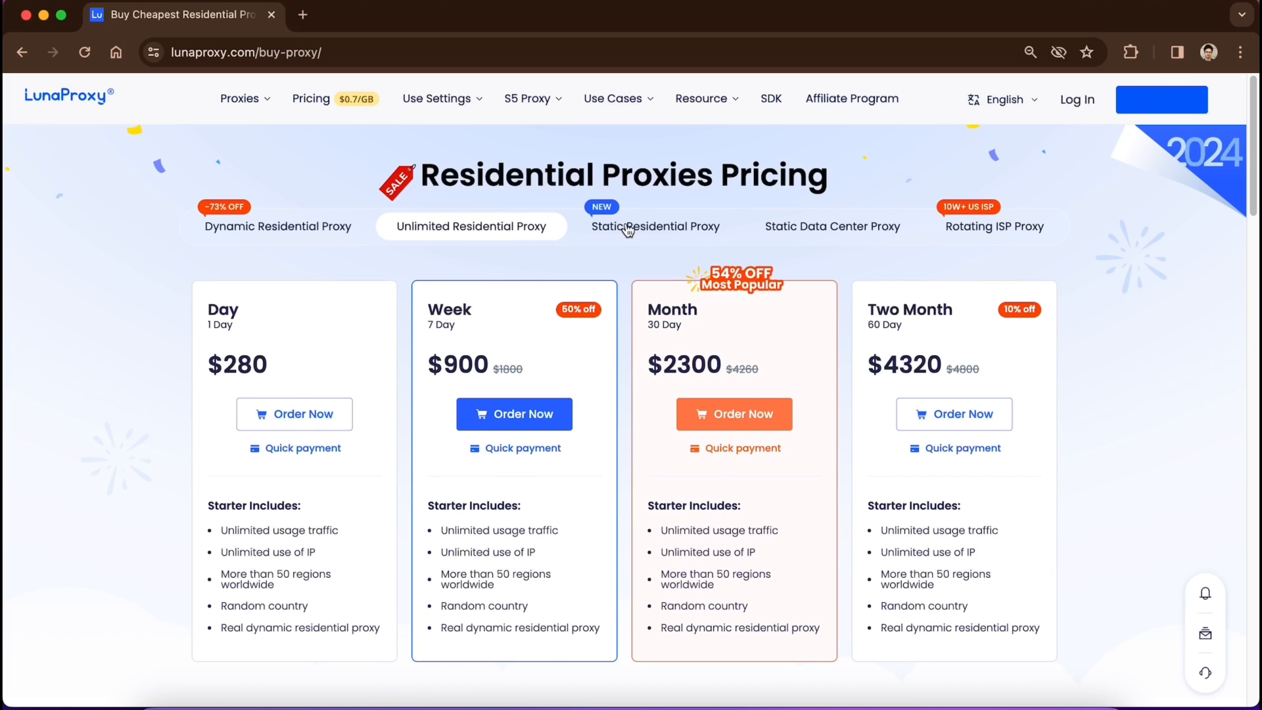
Open Static Residential Proxy pricing, choose 7 days, and add a US-LA IP at $3.
click(655, 226)
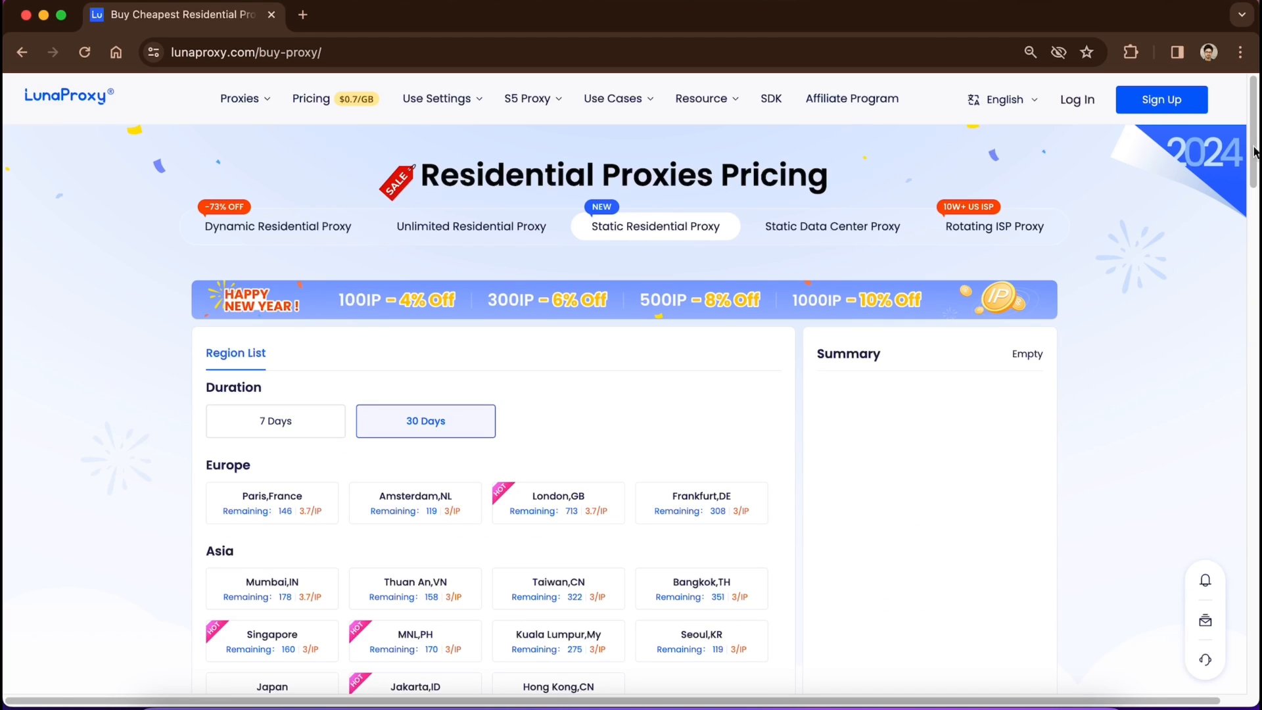
scroll(down, 3)
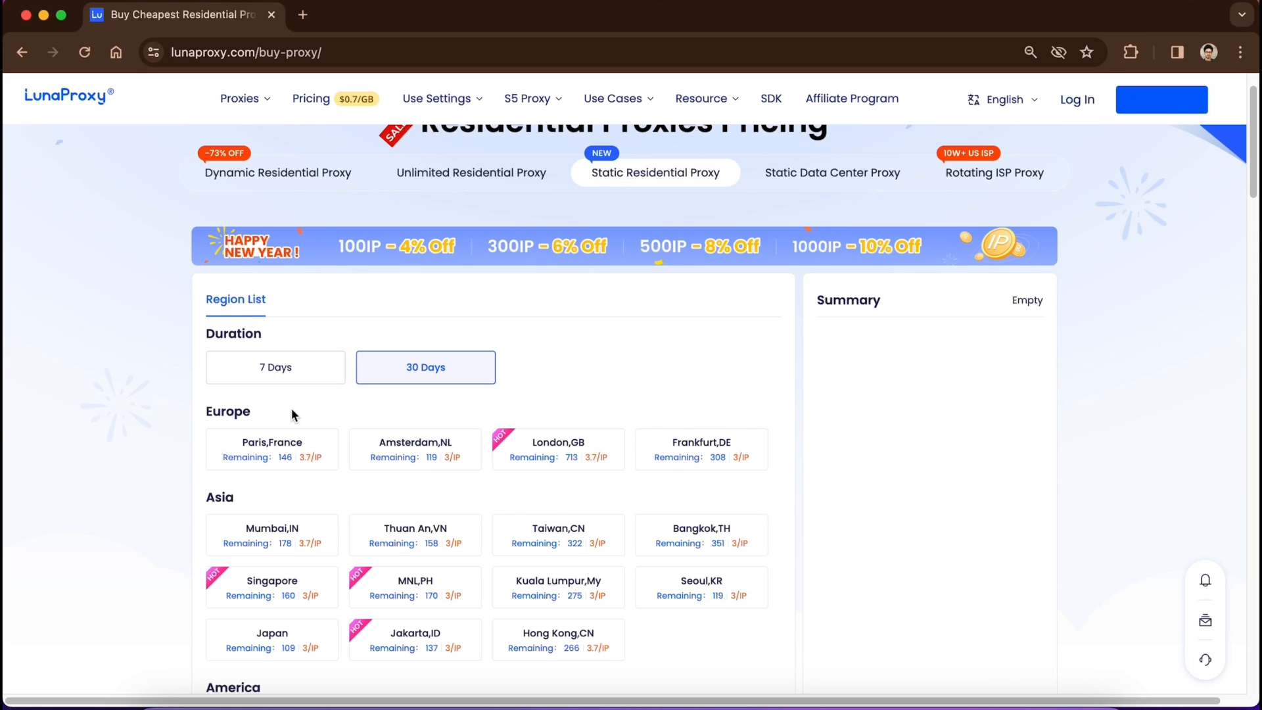
click(275, 367)
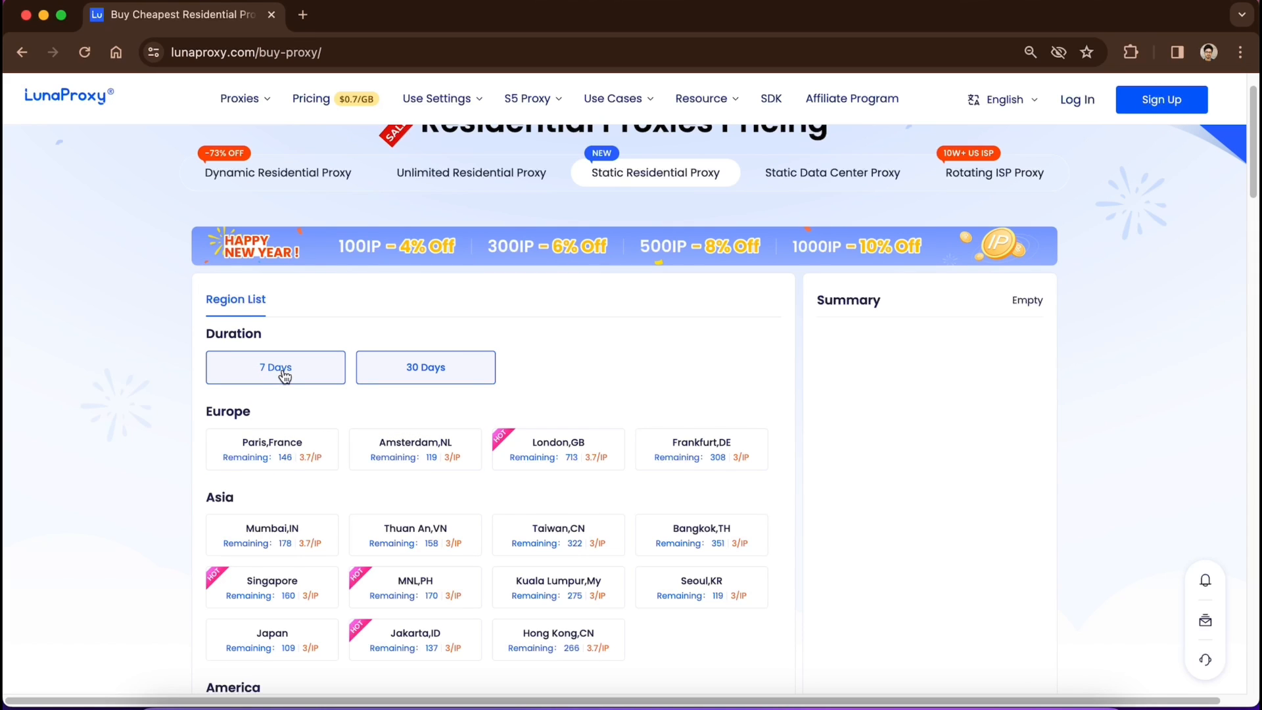
click(272, 449)
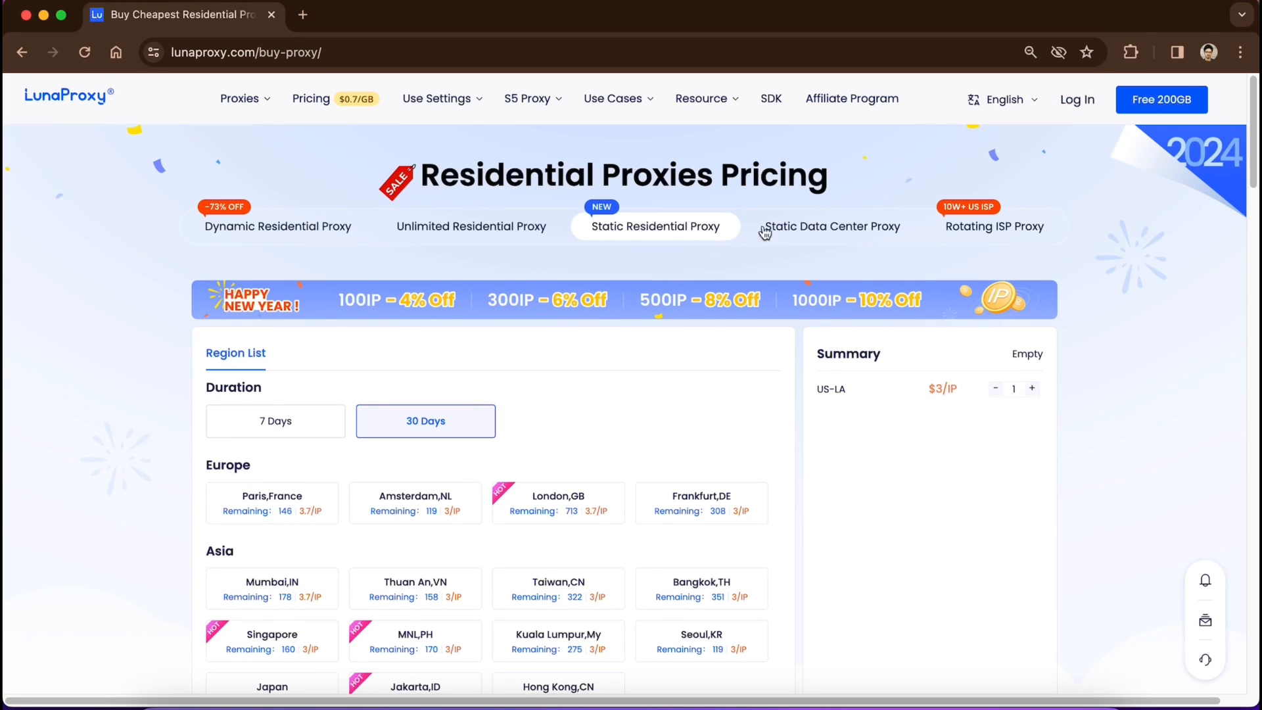
Open Static Data Center Proxy pricing and add a 7-day Netherlands IP for $2.50.
click(832, 226)
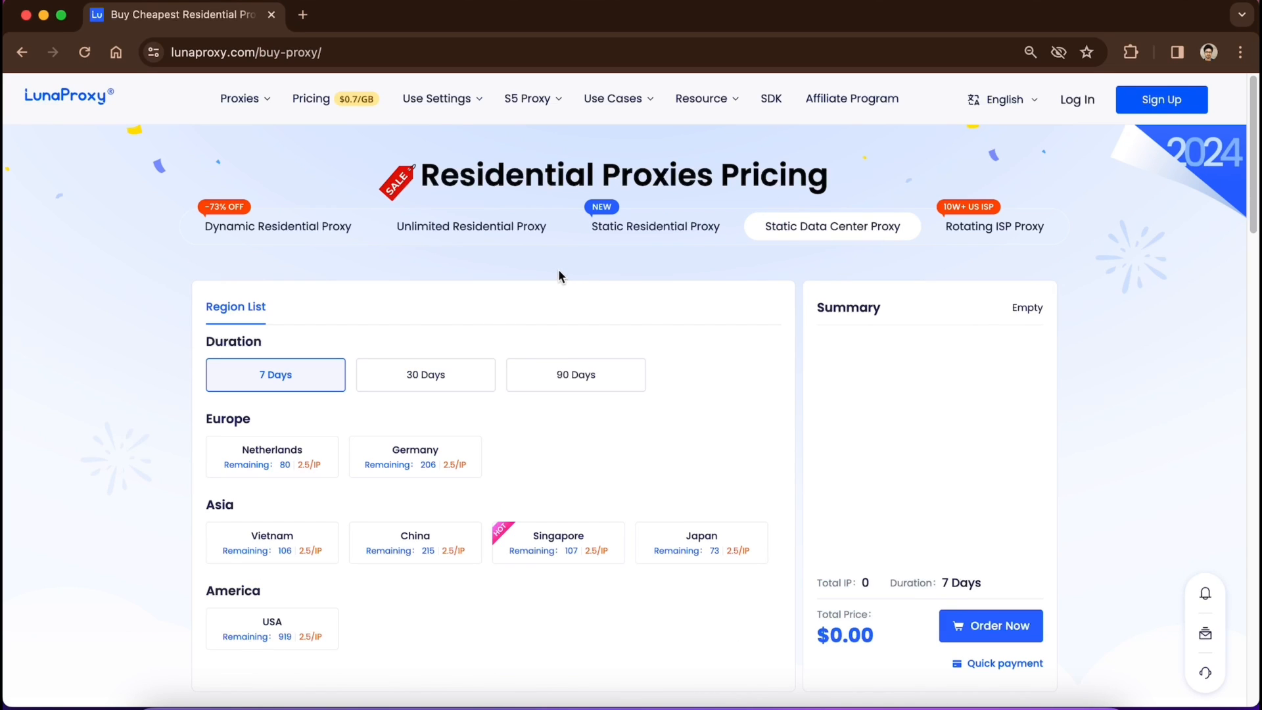
mouse_move(553, 276)
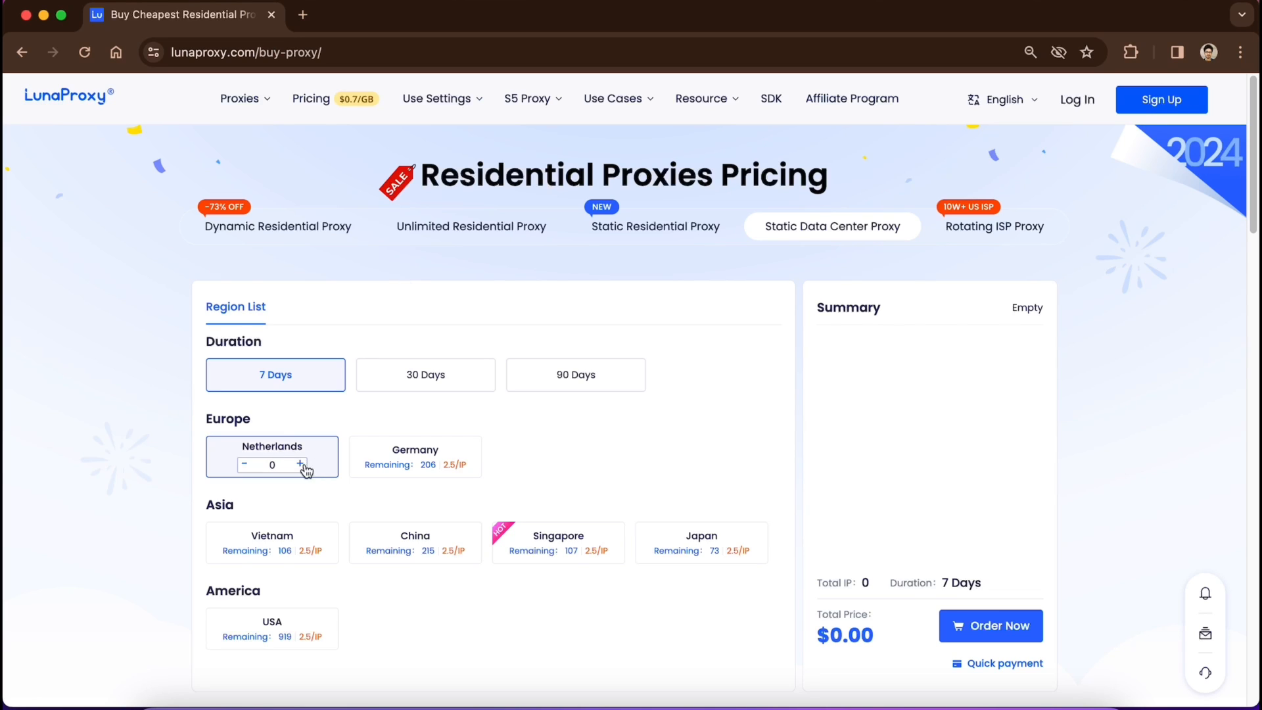
click(300, 464)
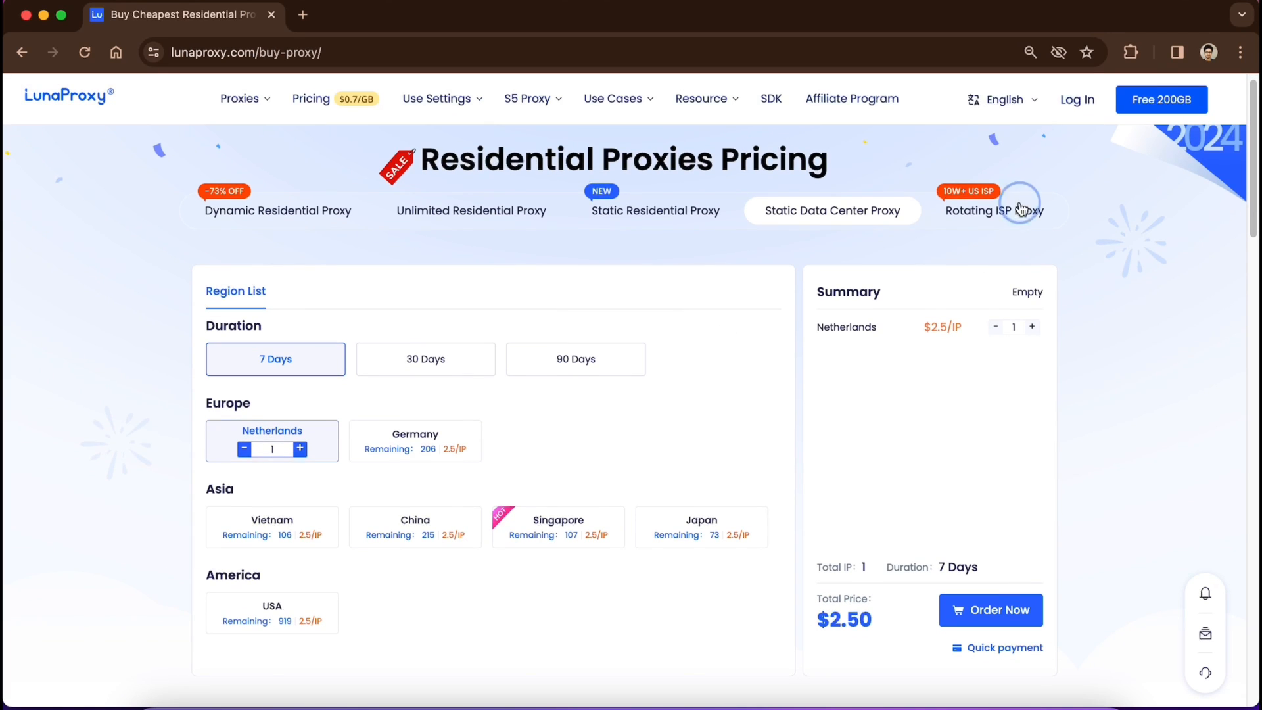
Open Rotating ISP Proxy pricing and scroll through plans from 10GB at $2.5 to 1000GB at $0.7/GB.
click(993, 210)
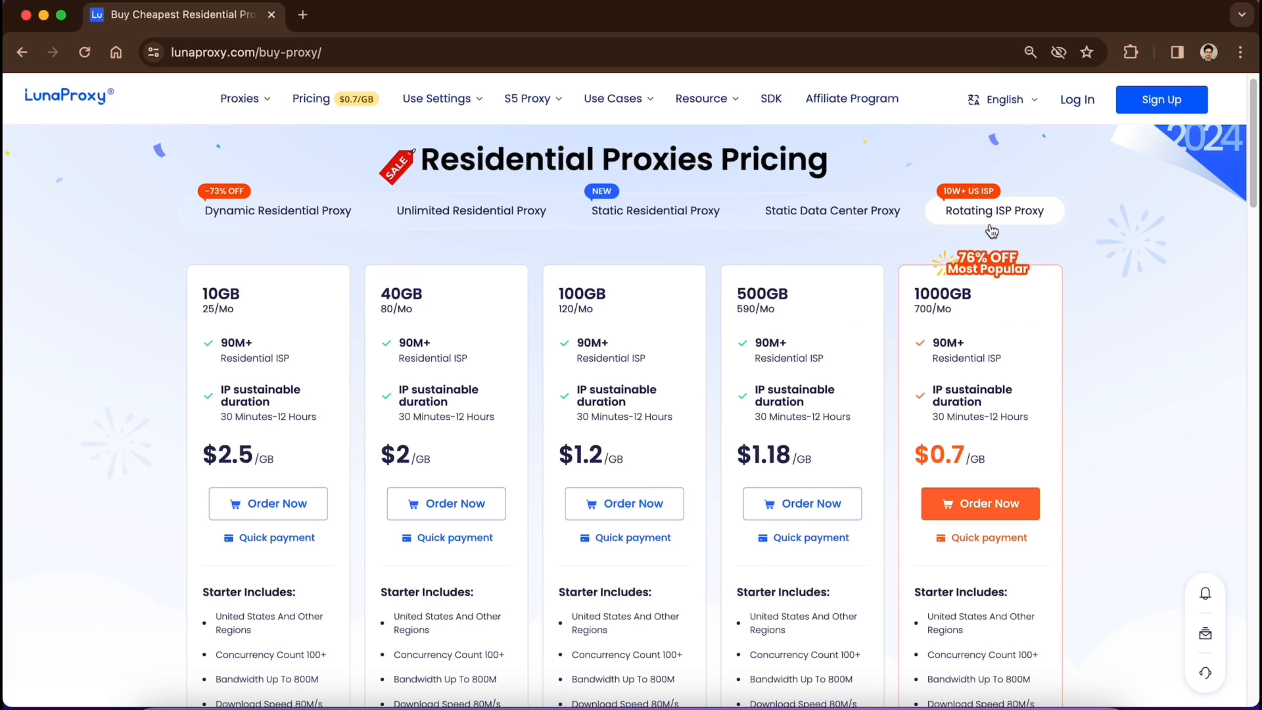
scroll(down, 3)
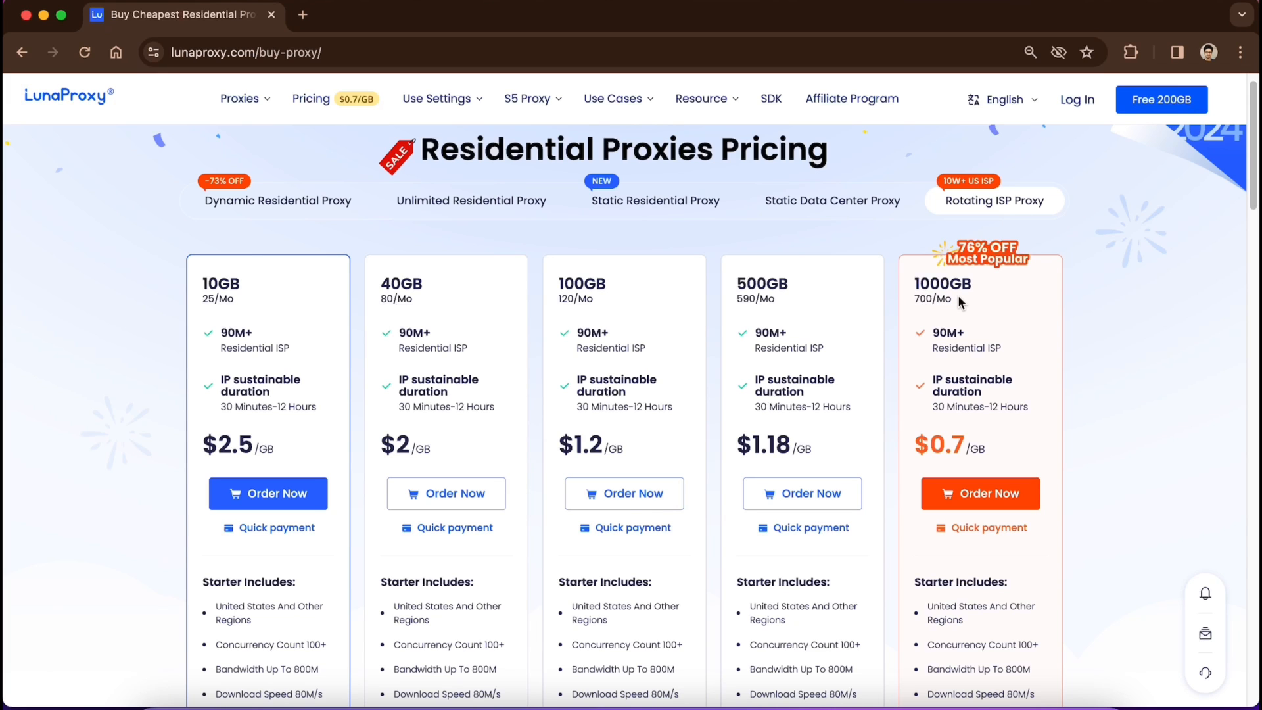
mouse_move(950, 286)
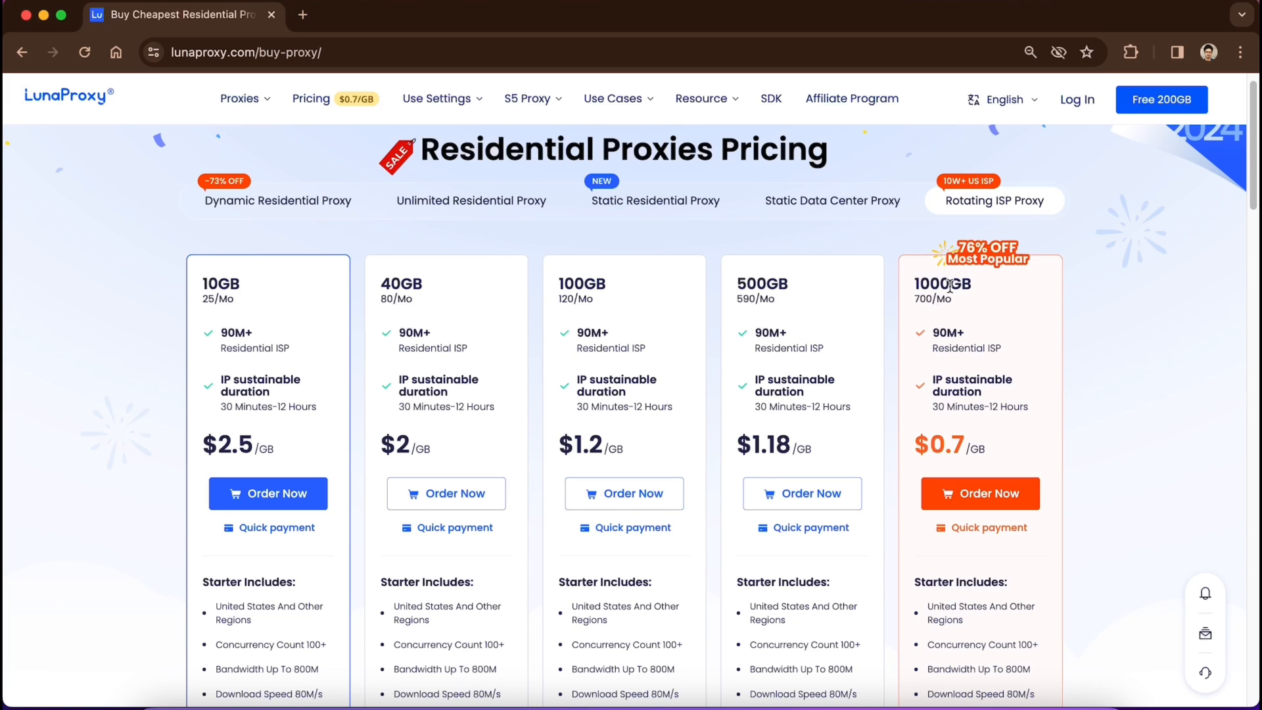
Order one-day Paris, France static residential IP and choose PayPal/Credit Card/Installment for $1.00.
click(980, 493)
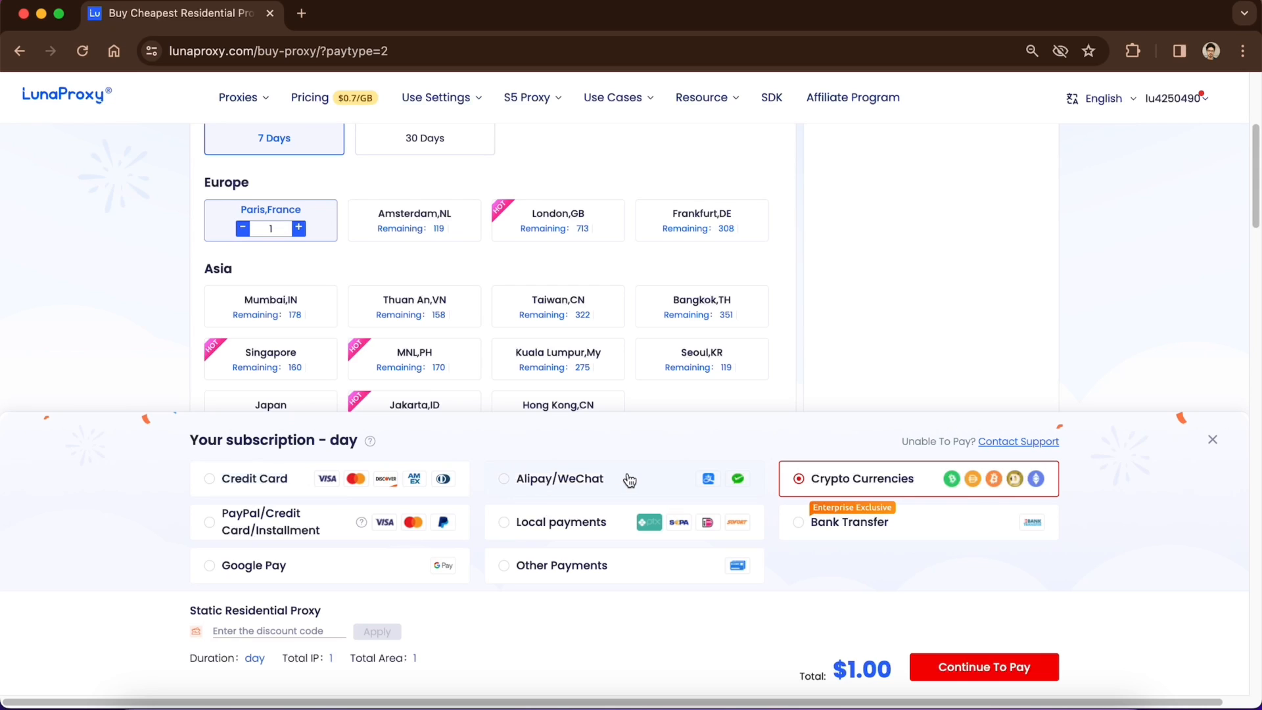
mouse_move(610, 497)
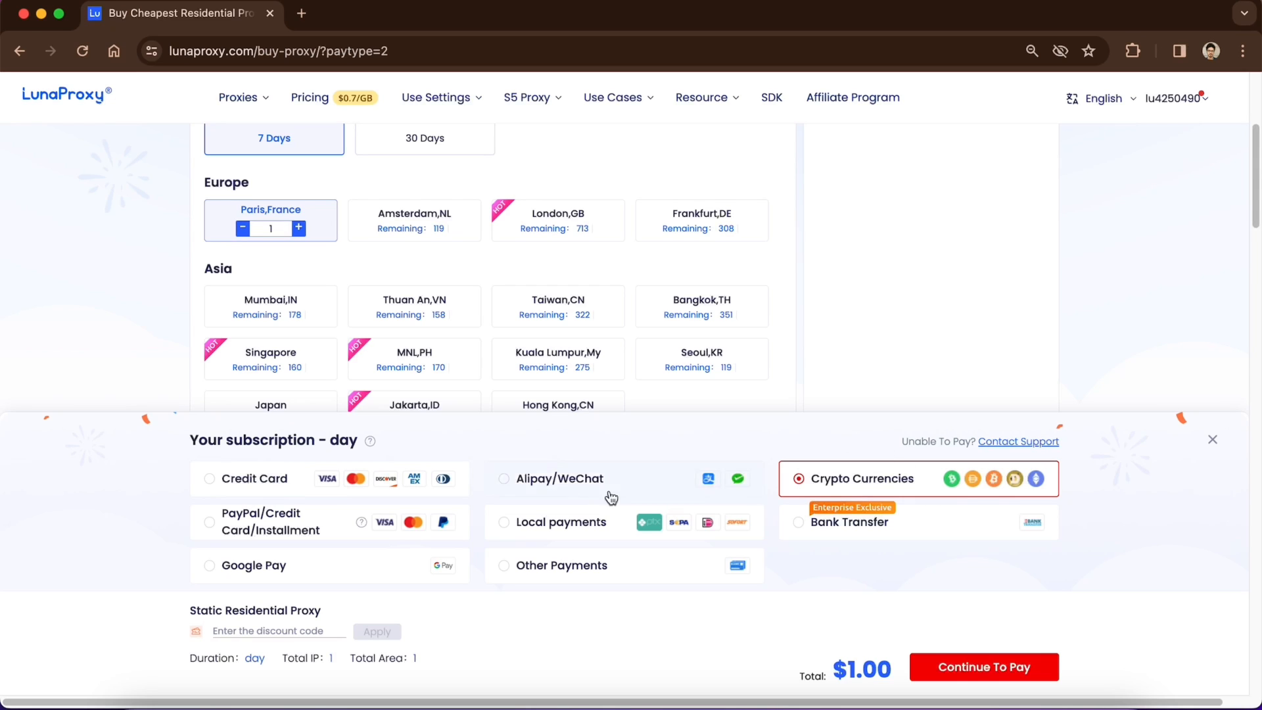
click(209, 521)
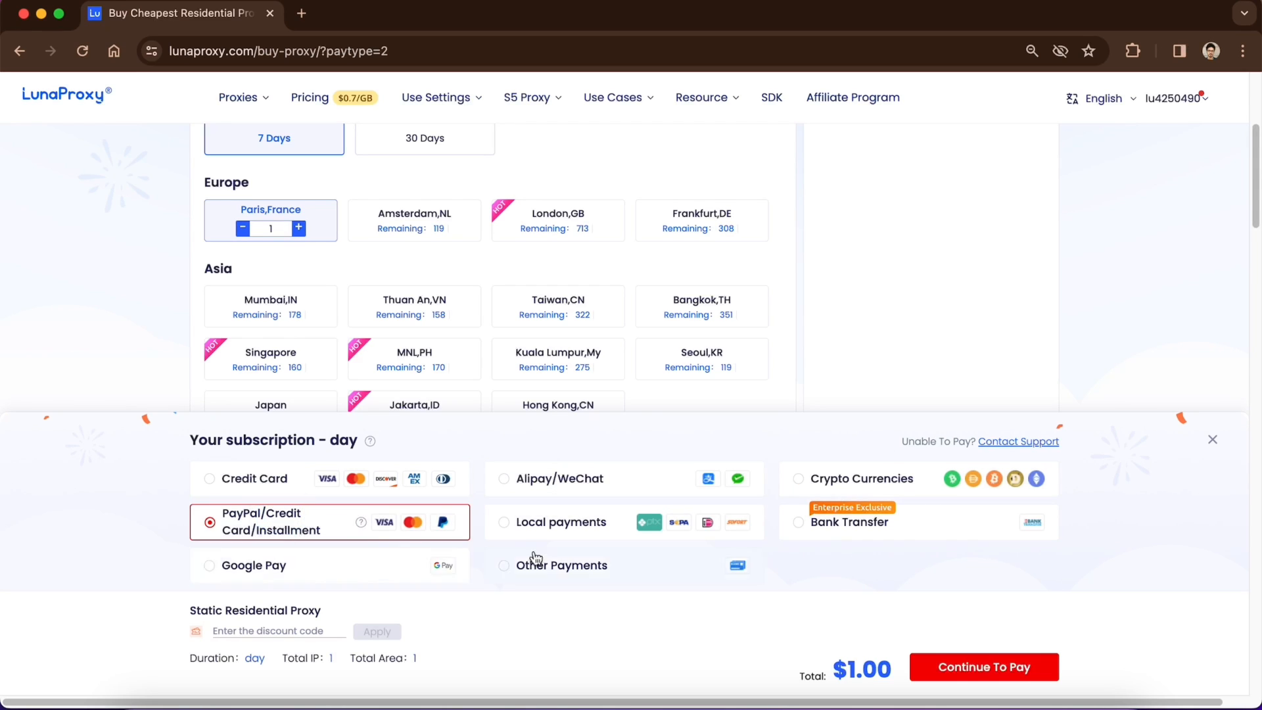
mouse_move(1125, 520)
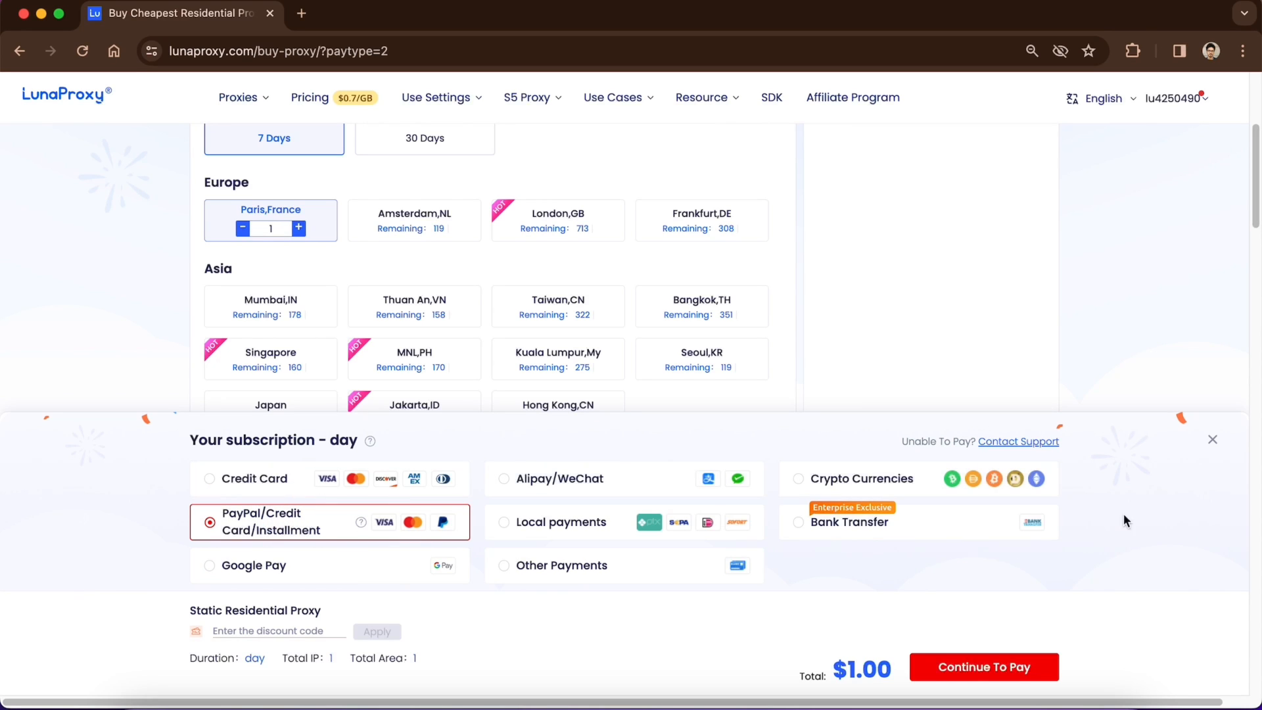
mouse_move(635, 639)
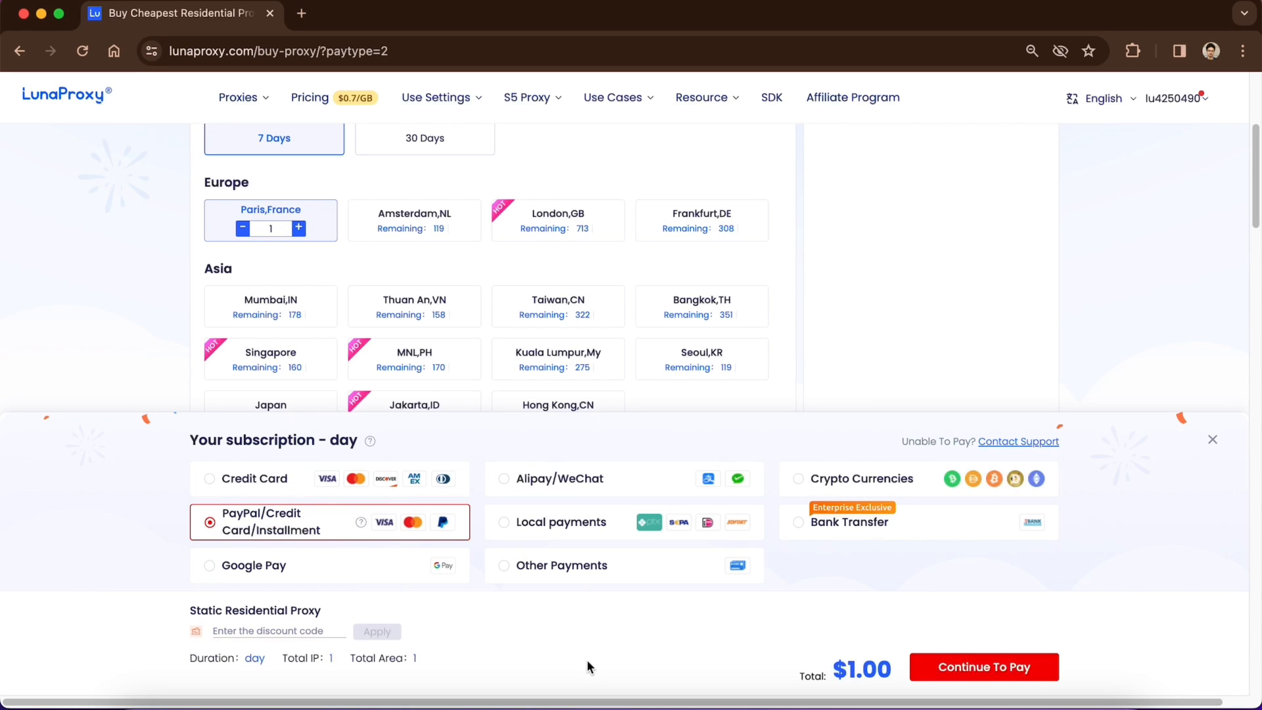
mouse_move(688, 681)
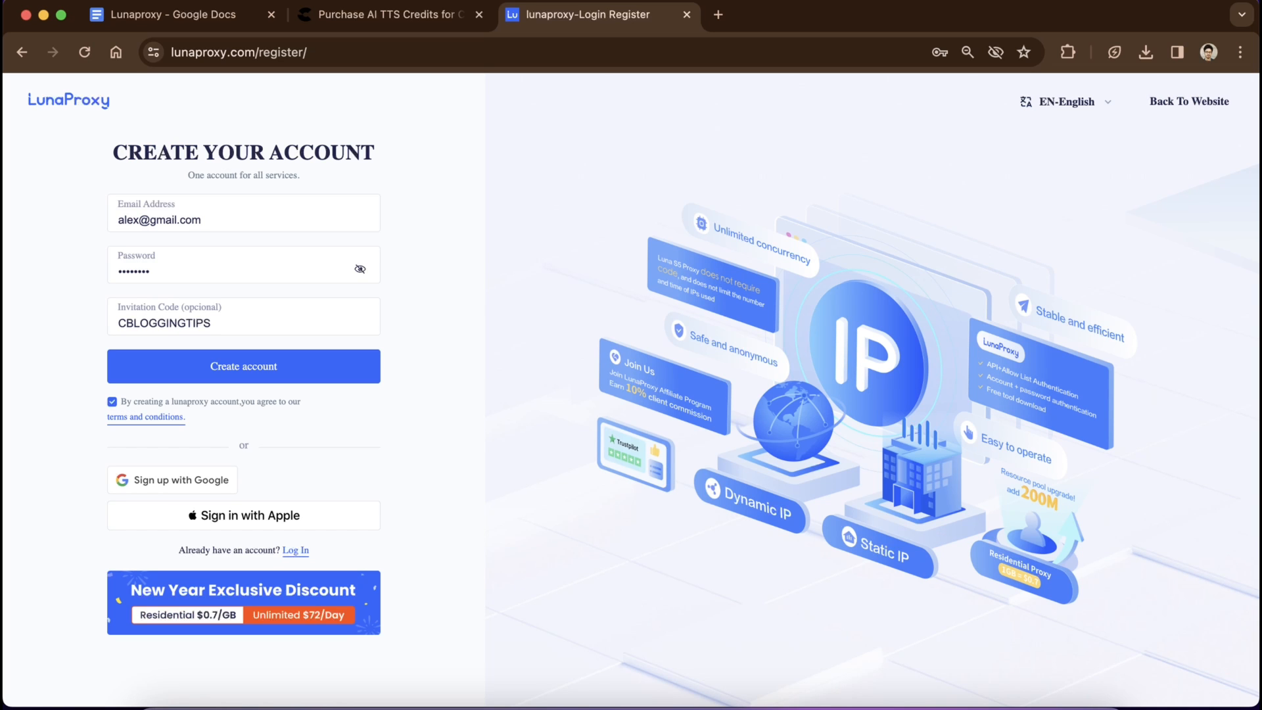
Create the account with the CBLOGGINGTIPS invitation code, landing on the dashboard.
click(243, 366)
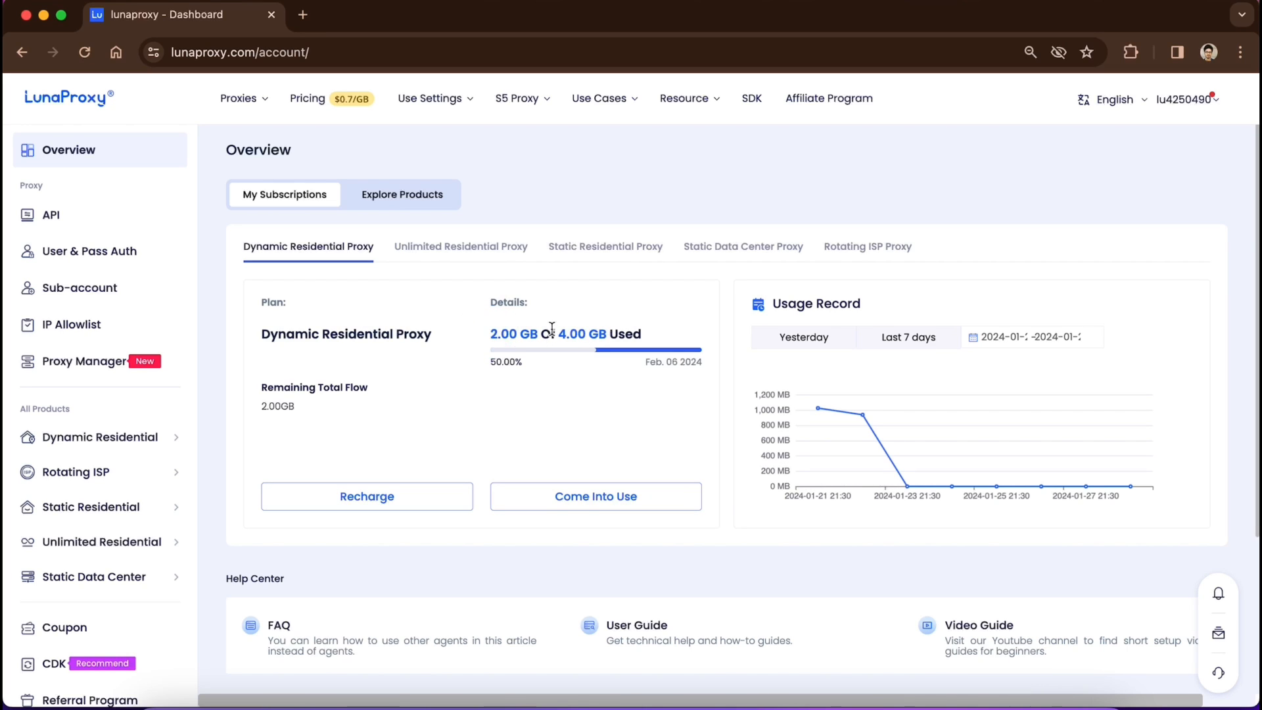
mouse_move(515, 361)
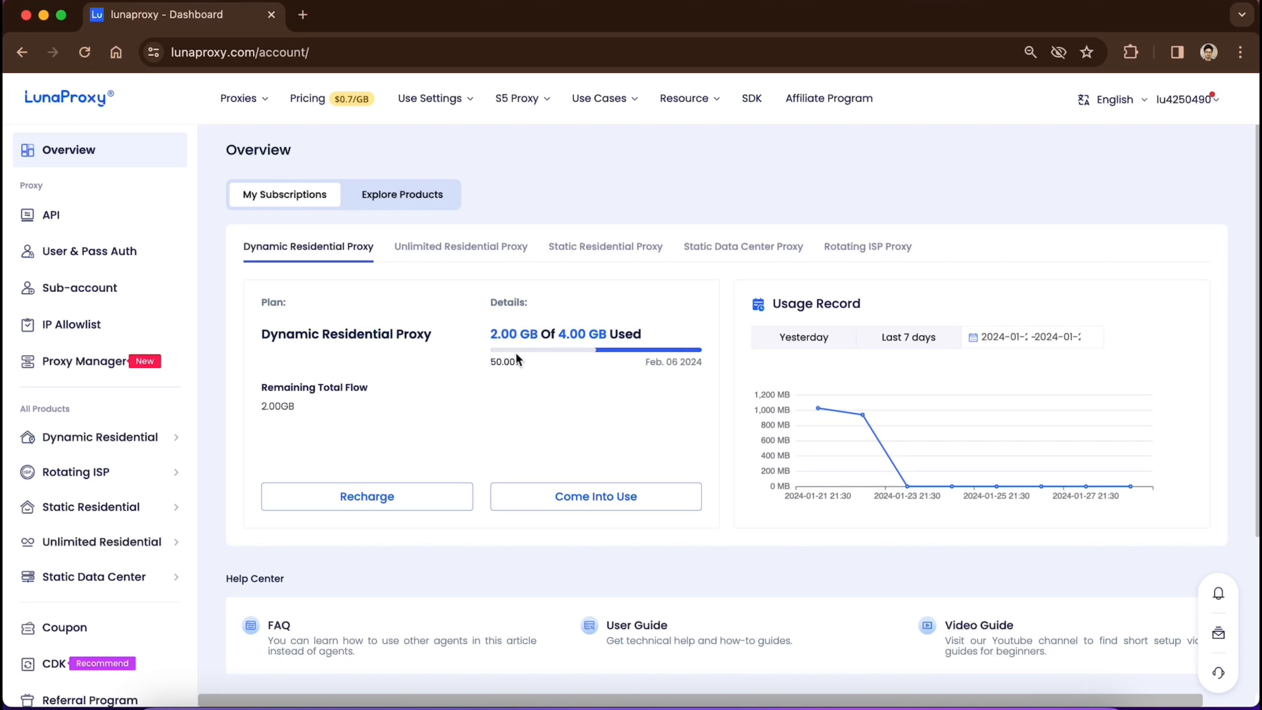
click(604, 247)
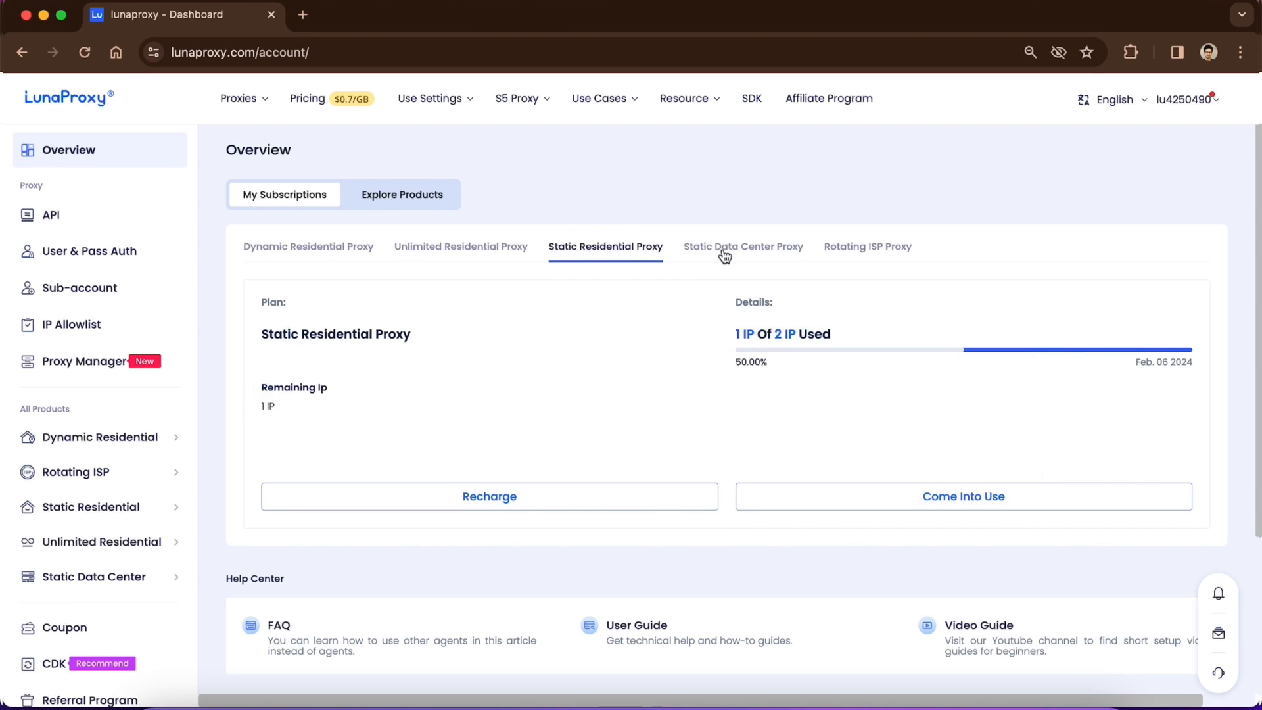
click(307, 246)
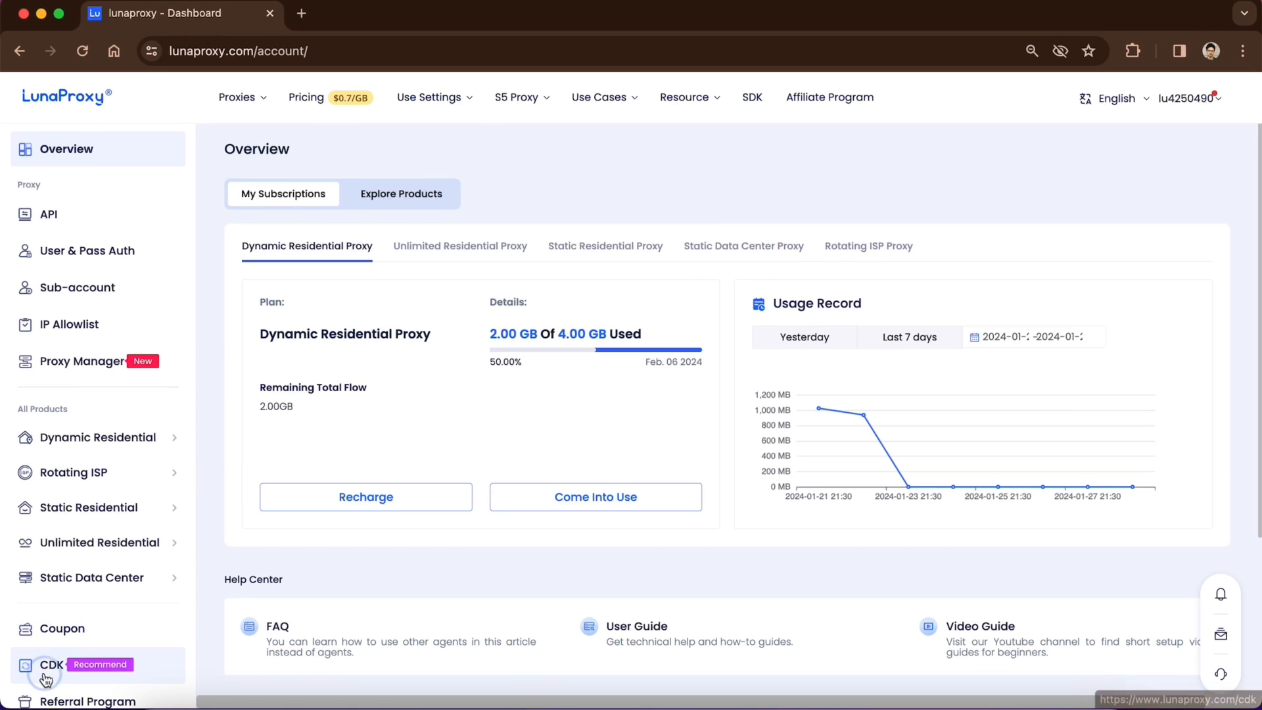
Open the CDK page from the sidebar and enter 1 as the traffic number.
click(50, 663)
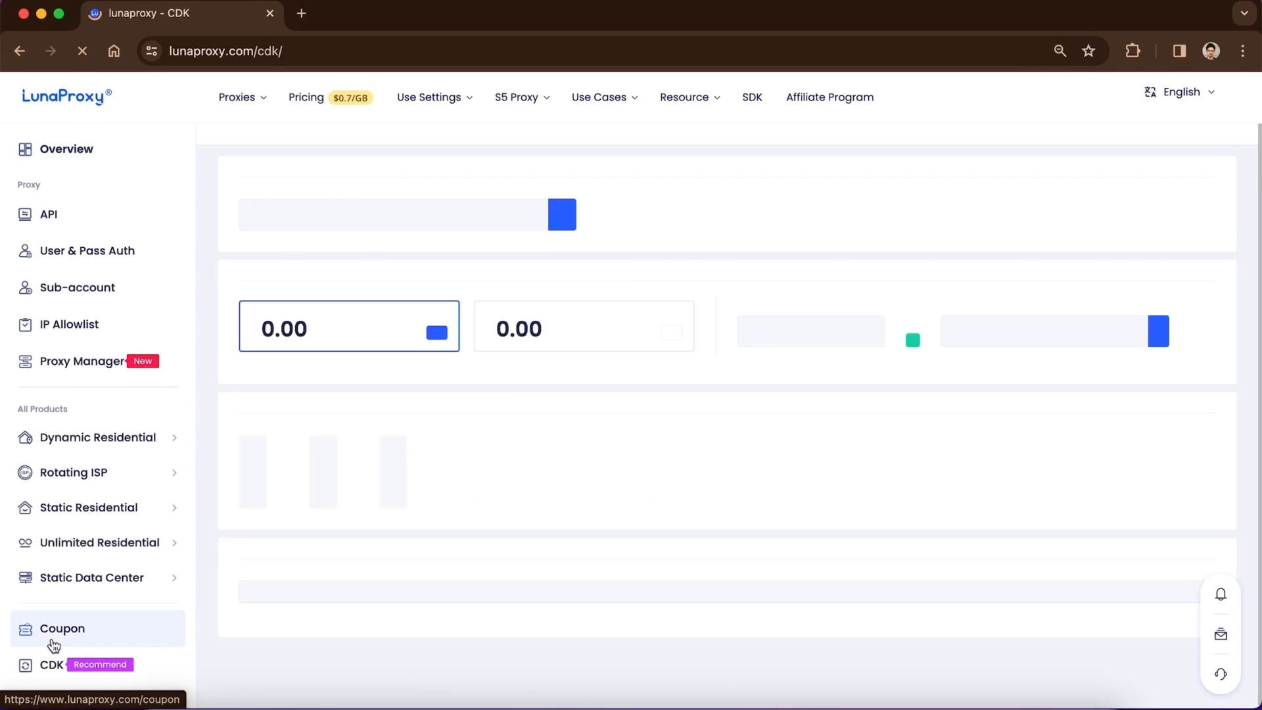
click(51, 664)
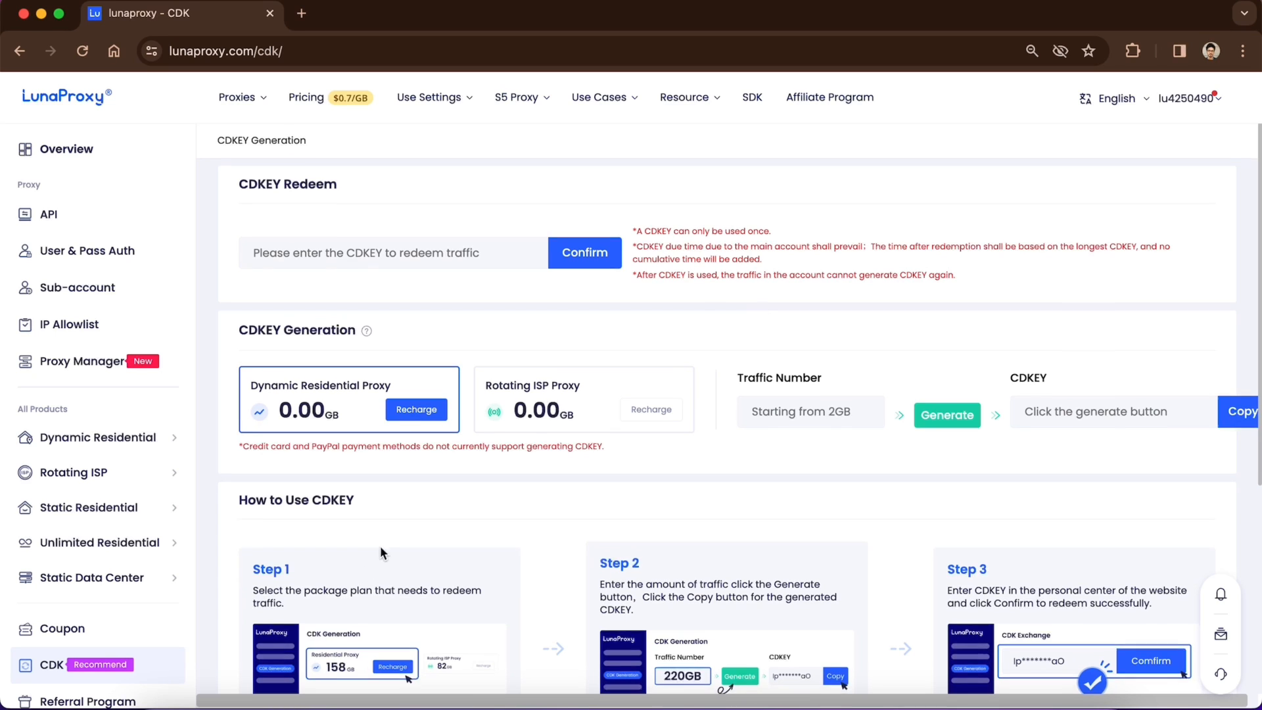
scroll(down, 3)
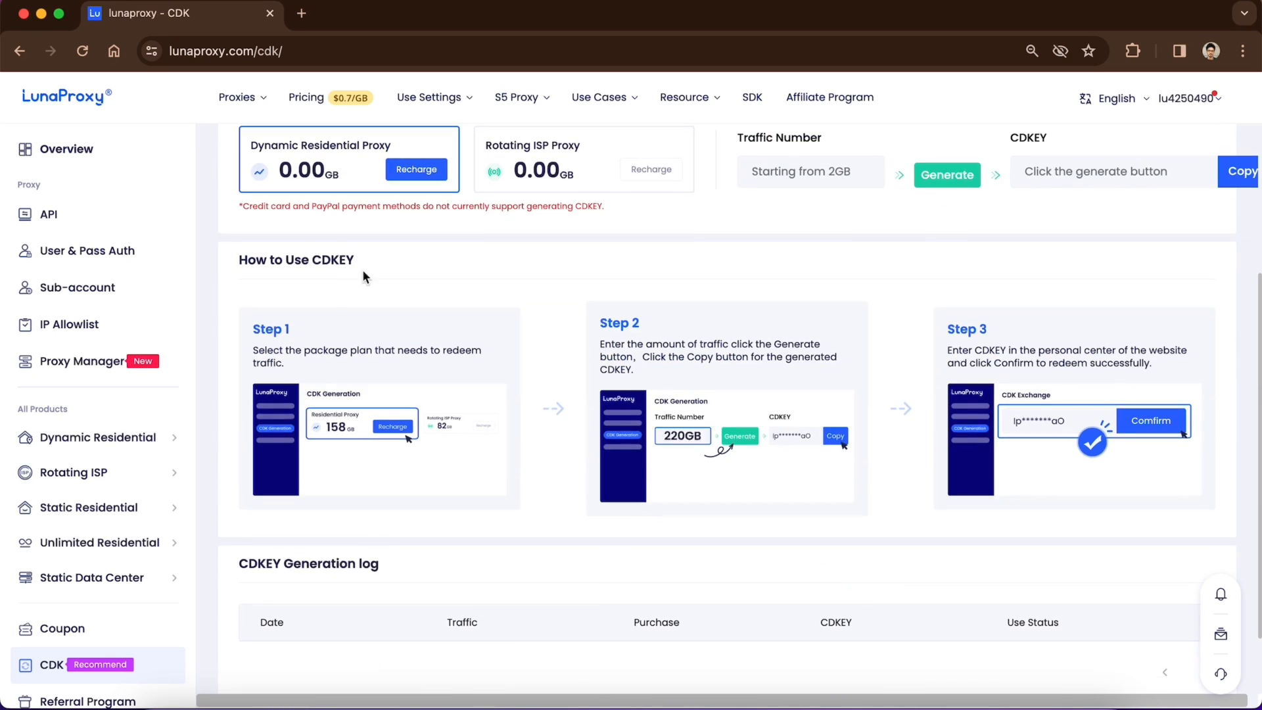
mouse_move(348, 510)
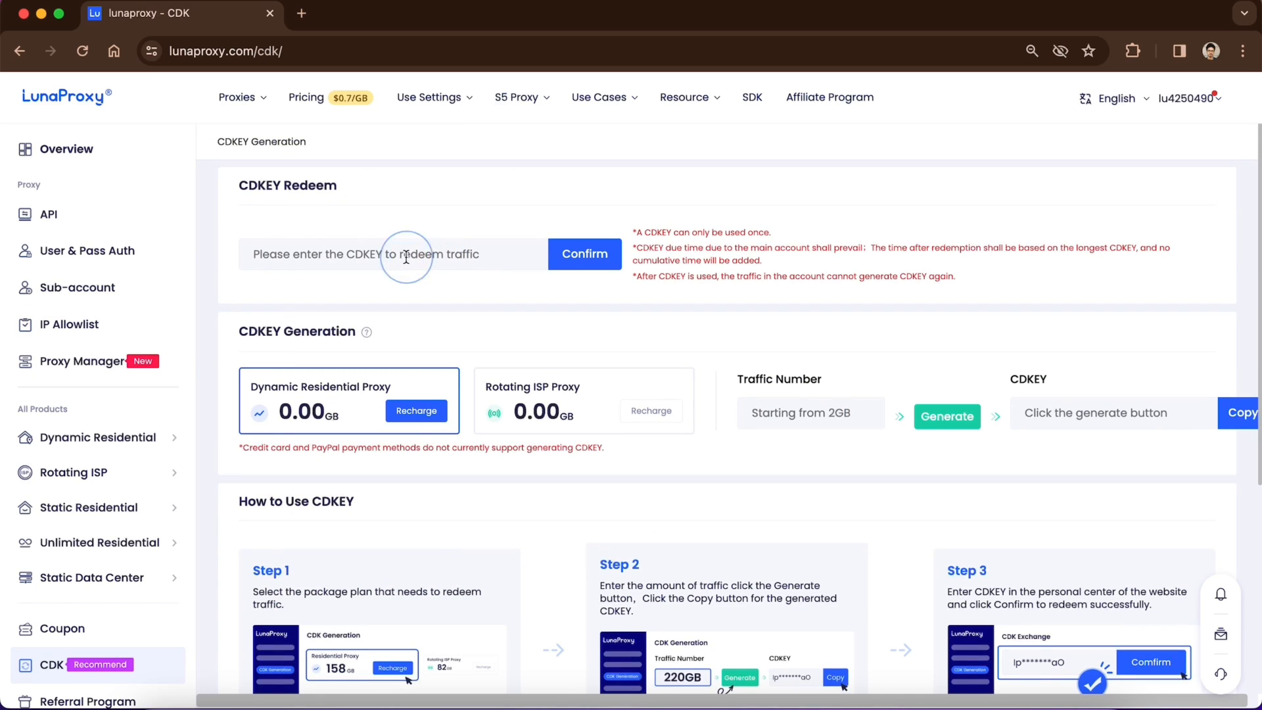
scroll(down, 3)
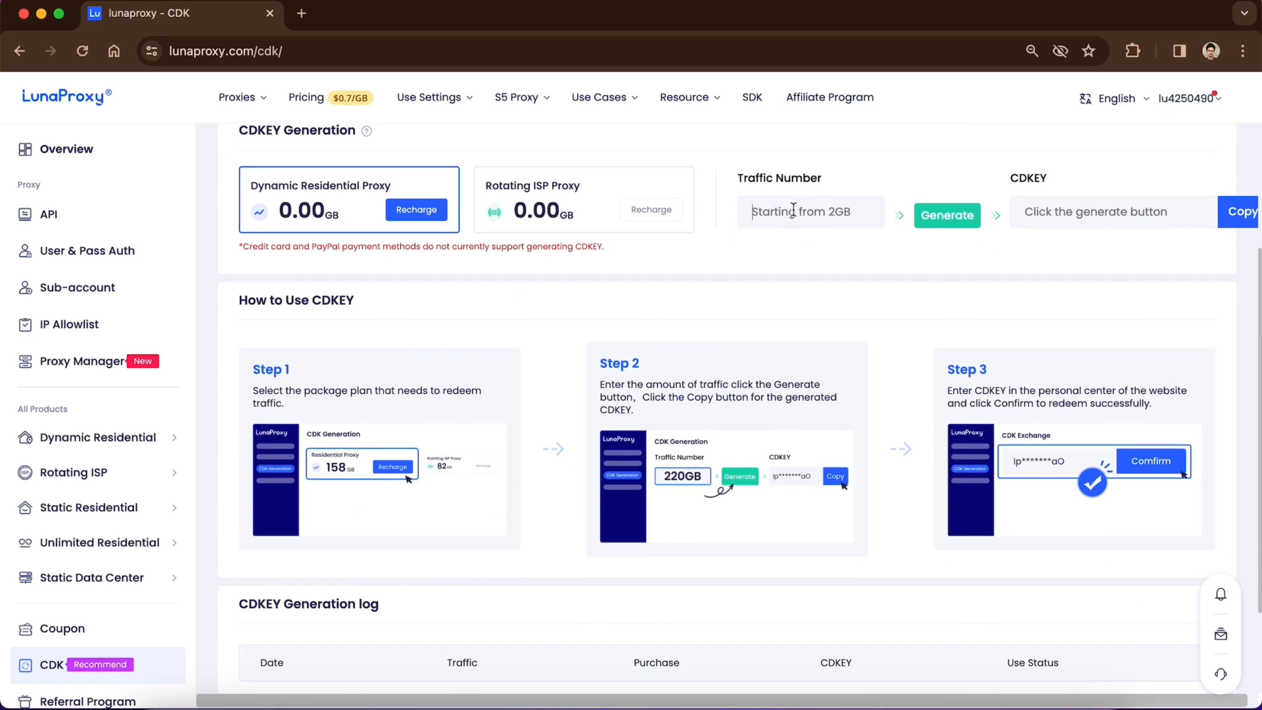
text(1)
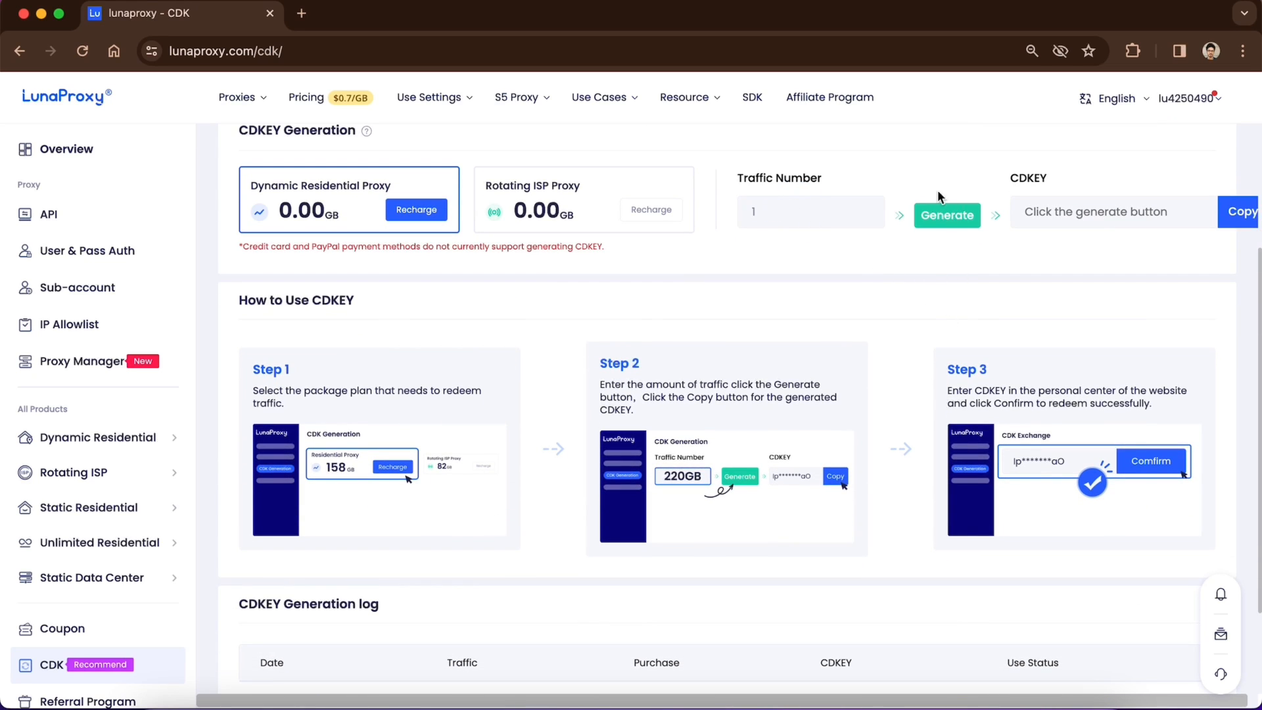
mouse_move(447, 330)
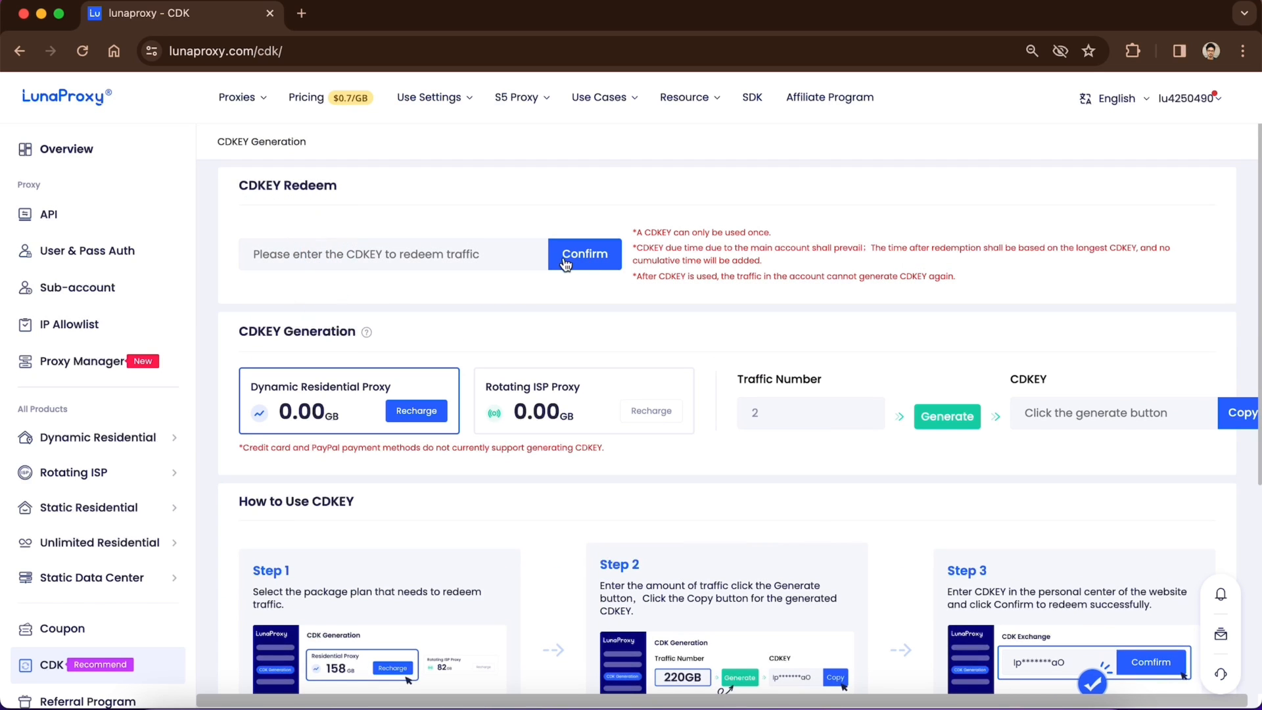
mouse_move(470, 263)
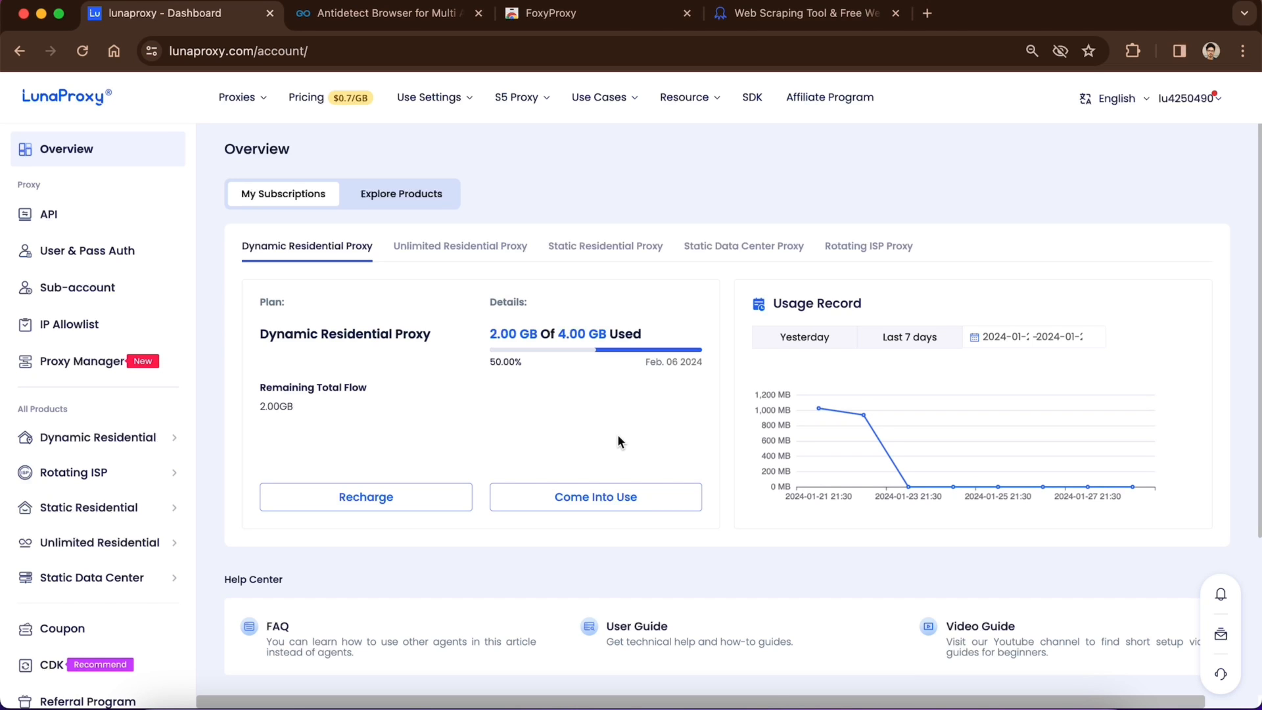
Glance at the GoLogin tab, then return to the Dashboard showing 2.00 of 4.00 GB used.
click(379, 13)
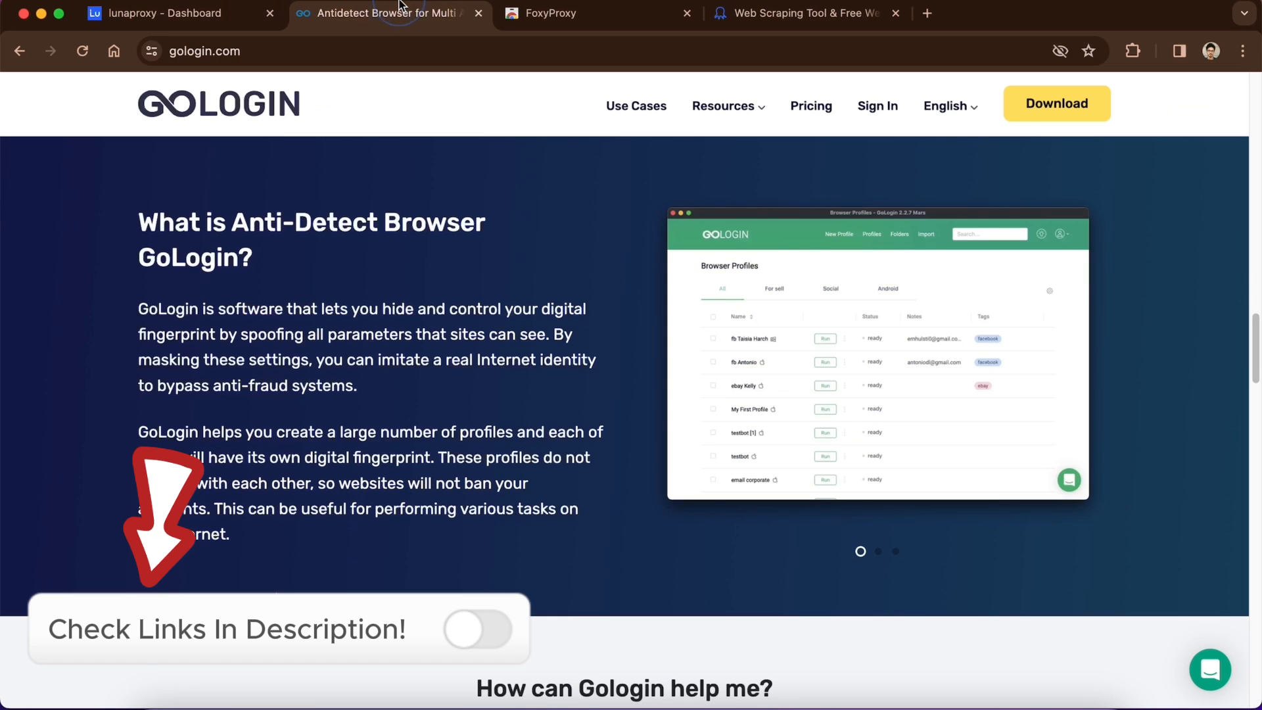
click(476, 628)
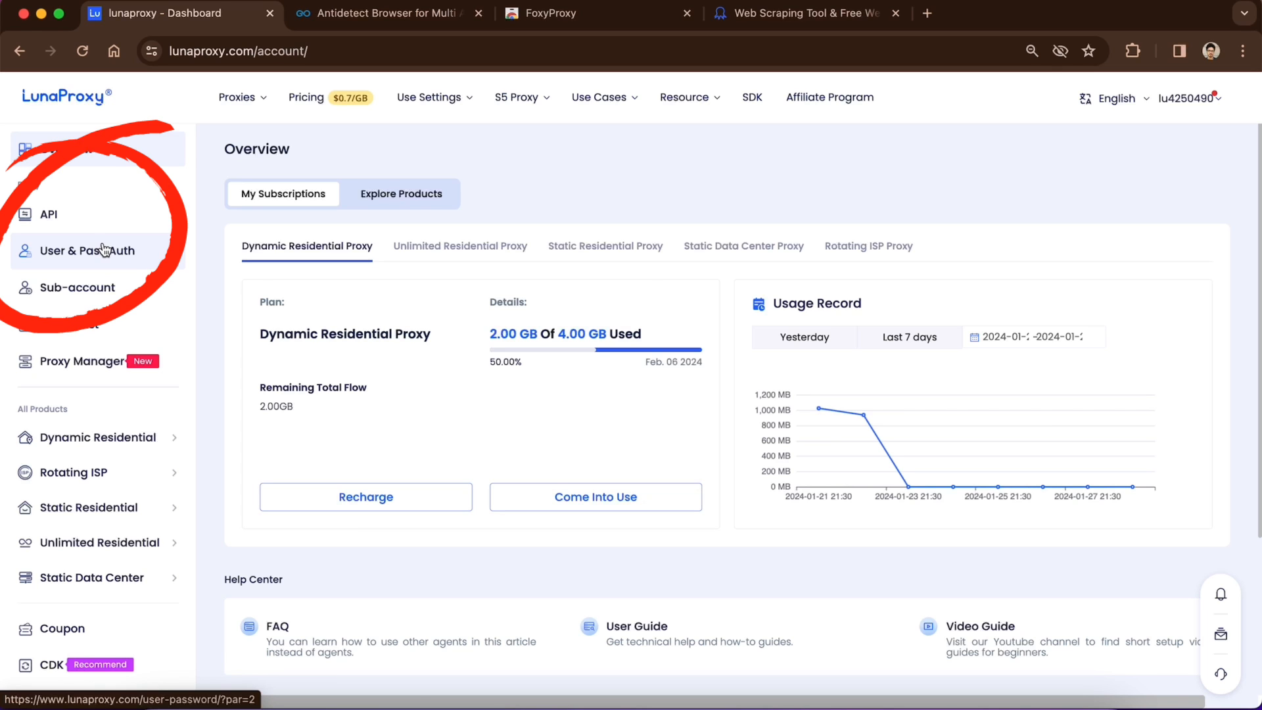
On User & Pass Auth, select USA and the customproxyuser sub-account for credentials.
click(90, 251)
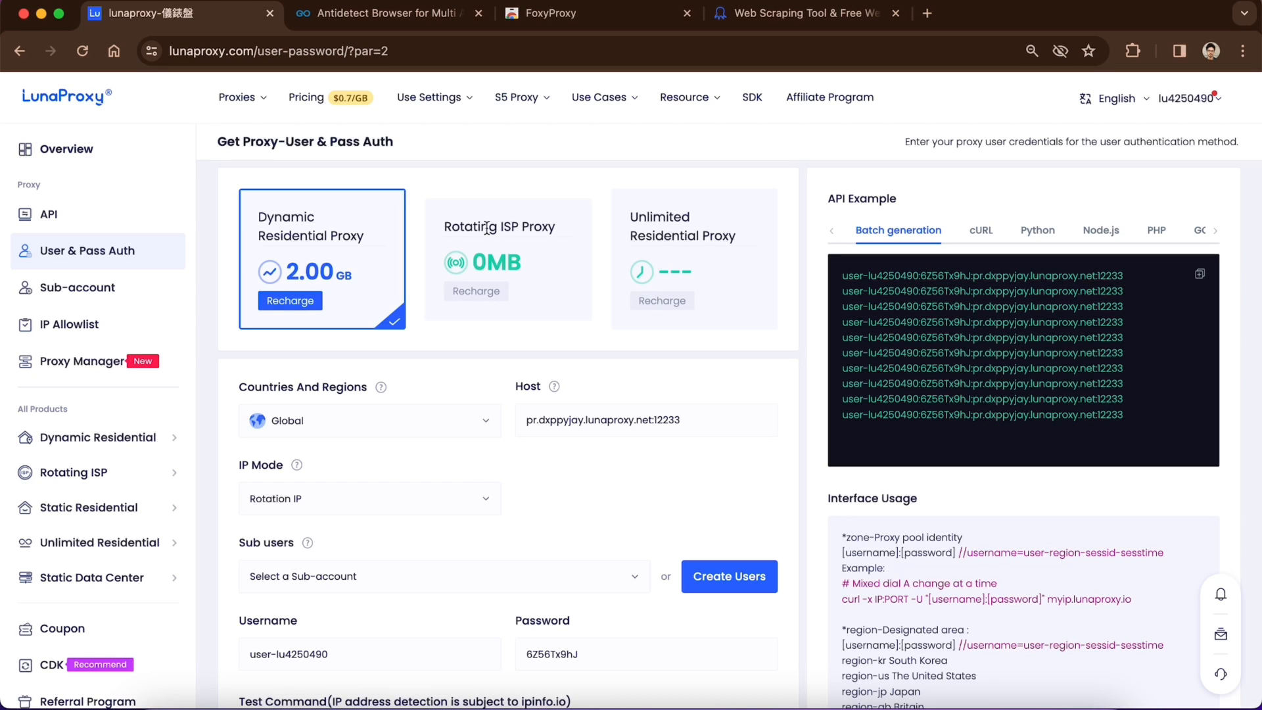
click(369, 420)
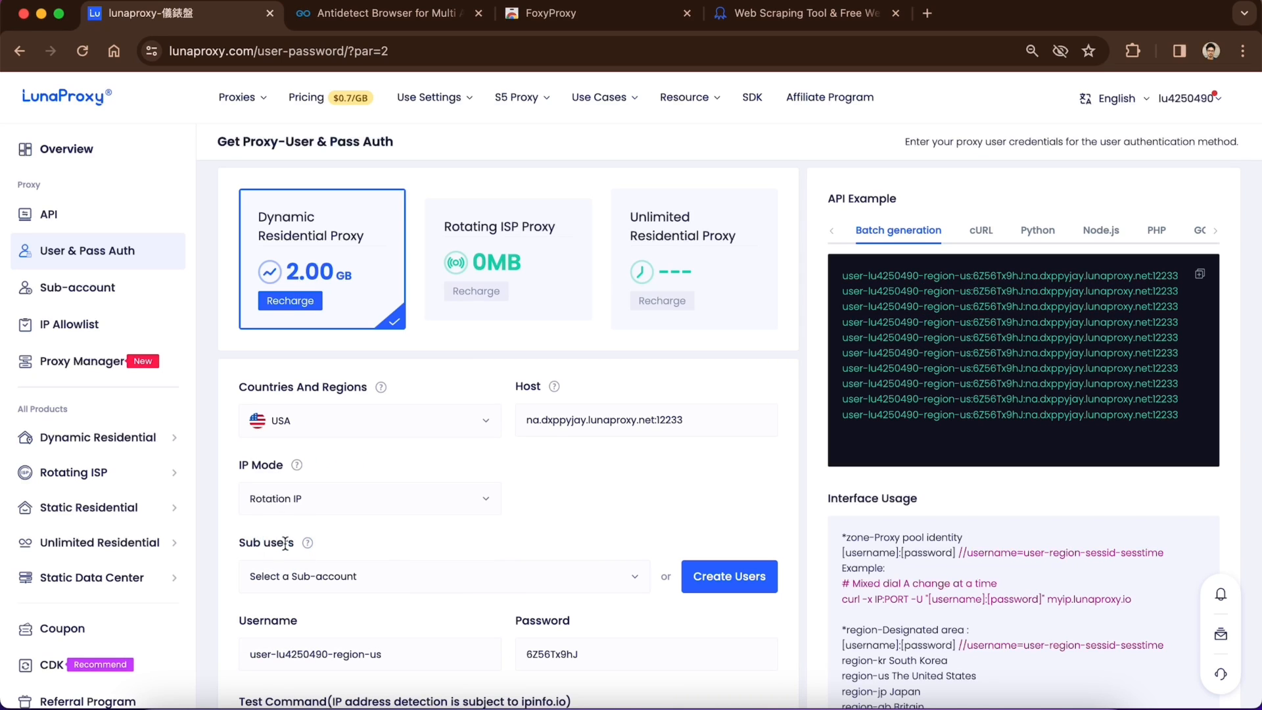
click(368, 498)
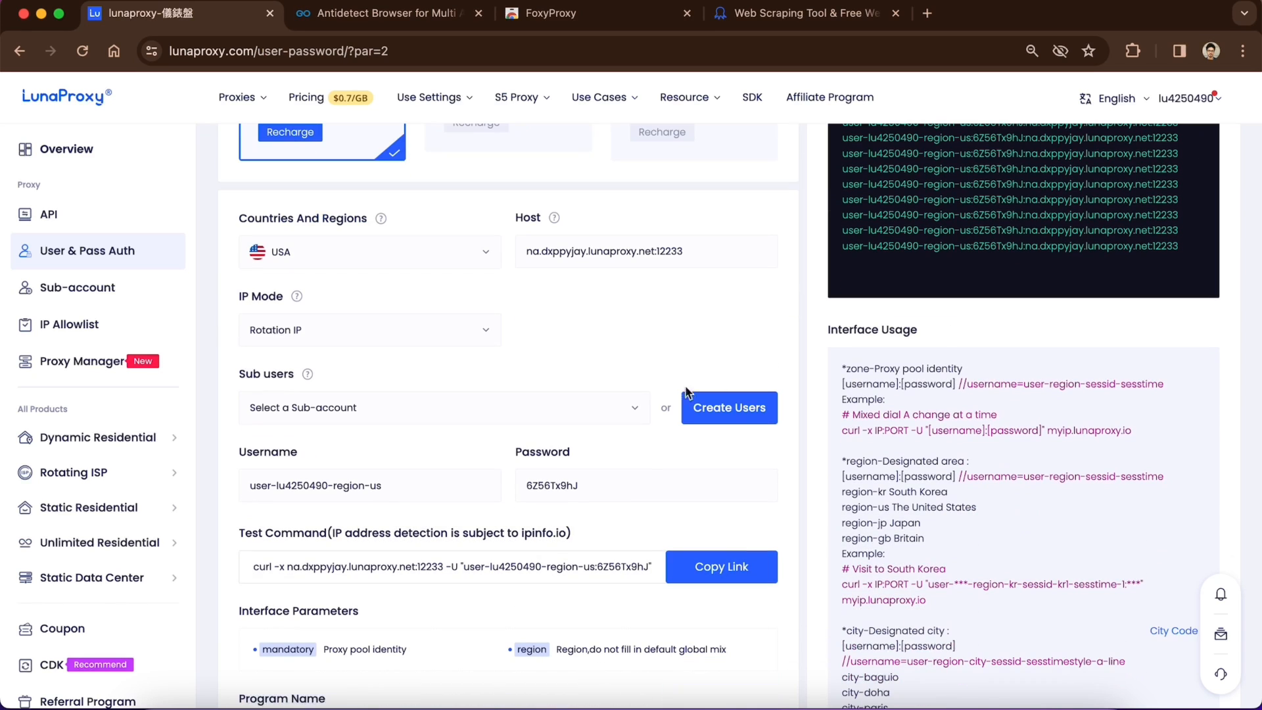
mouse_move(694, 395)
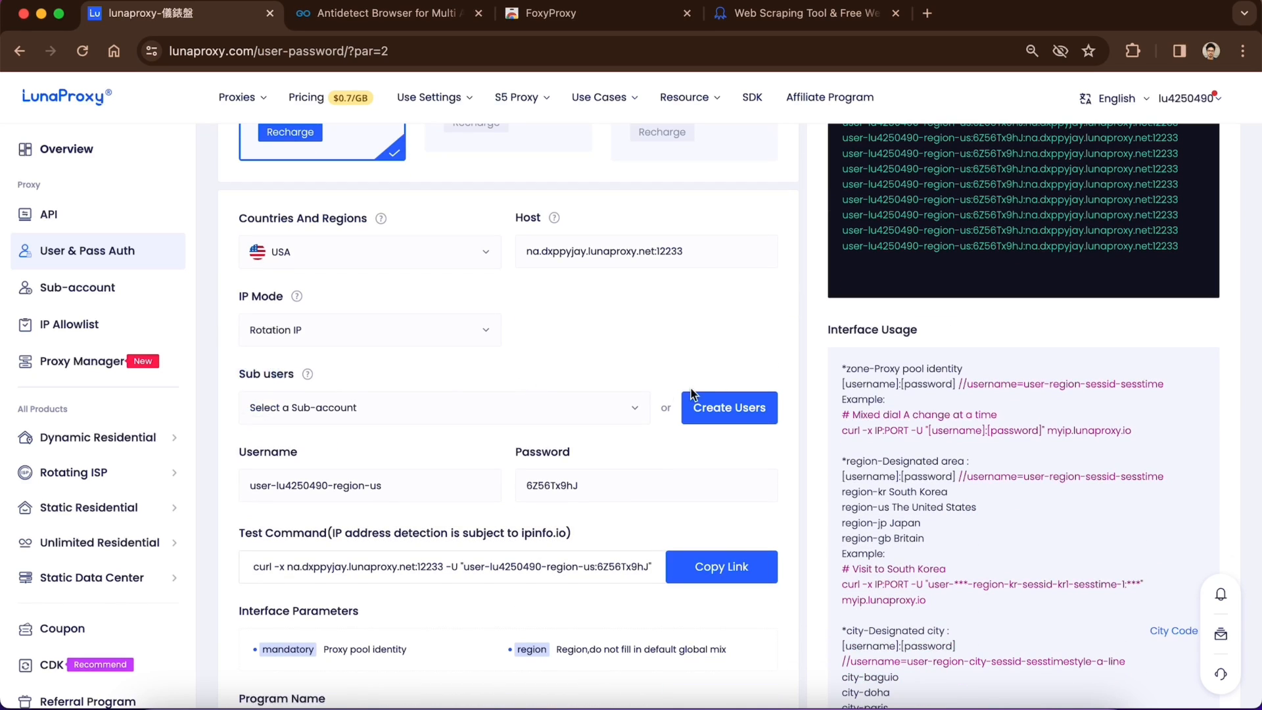
triple_click(314, 484)
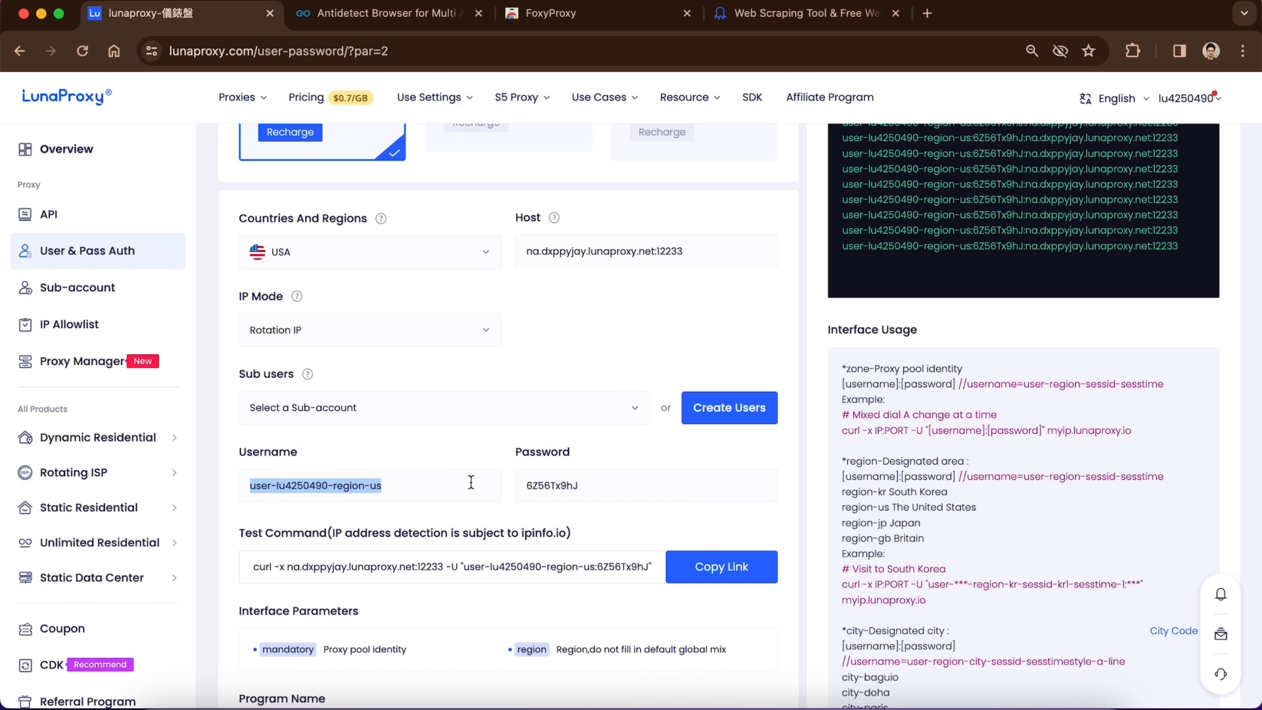
click(443, 408)
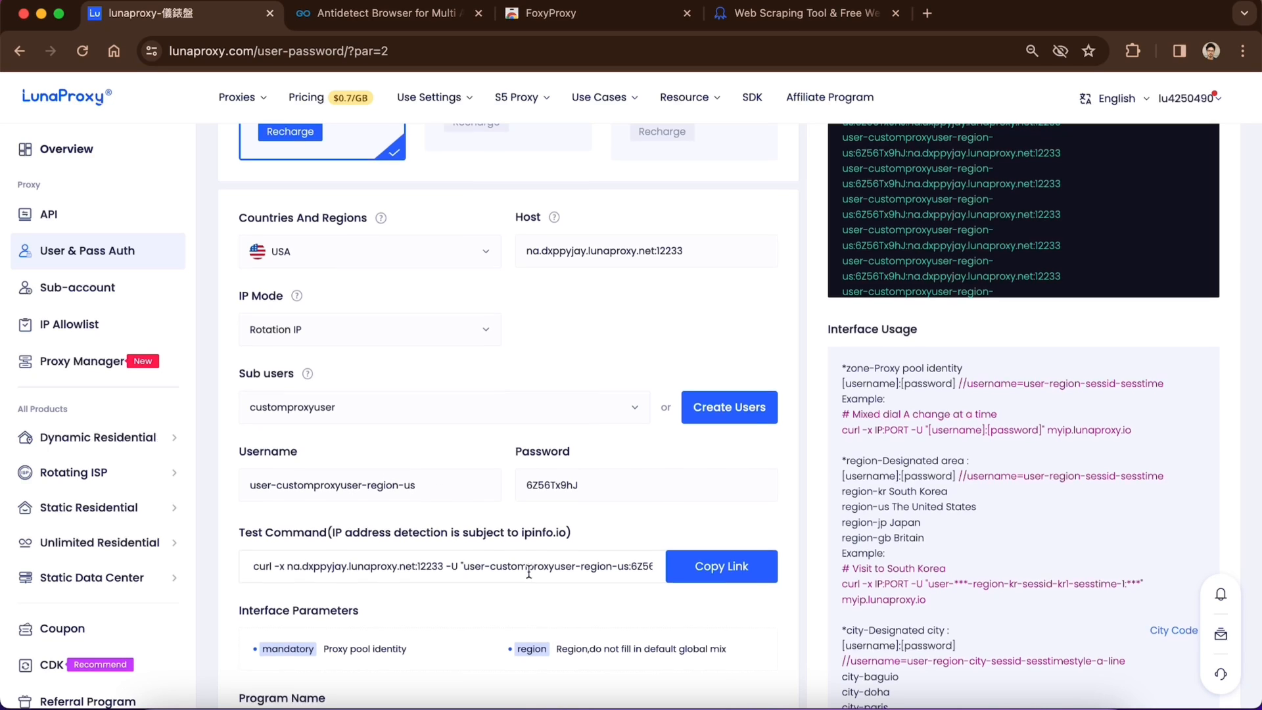
Generate 10 USA proxies in hostname:port:username:password format and select a password.
scroll(down, 3)
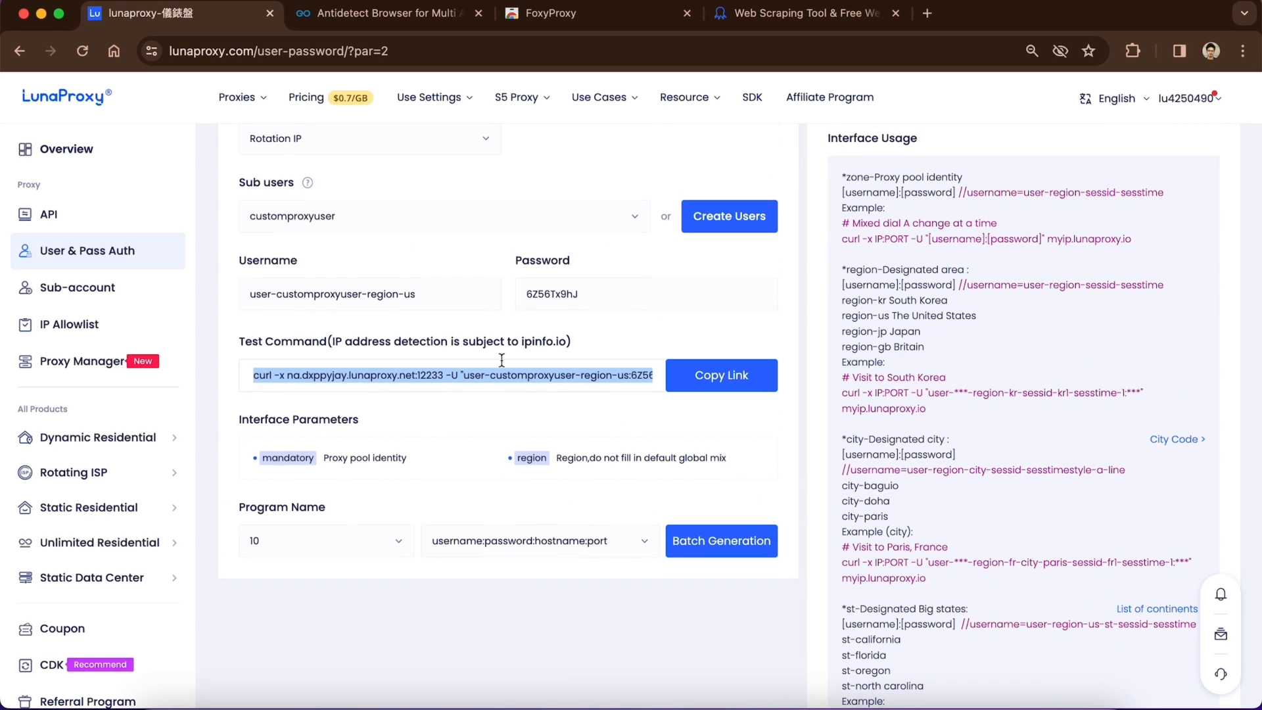
click(539, 541)
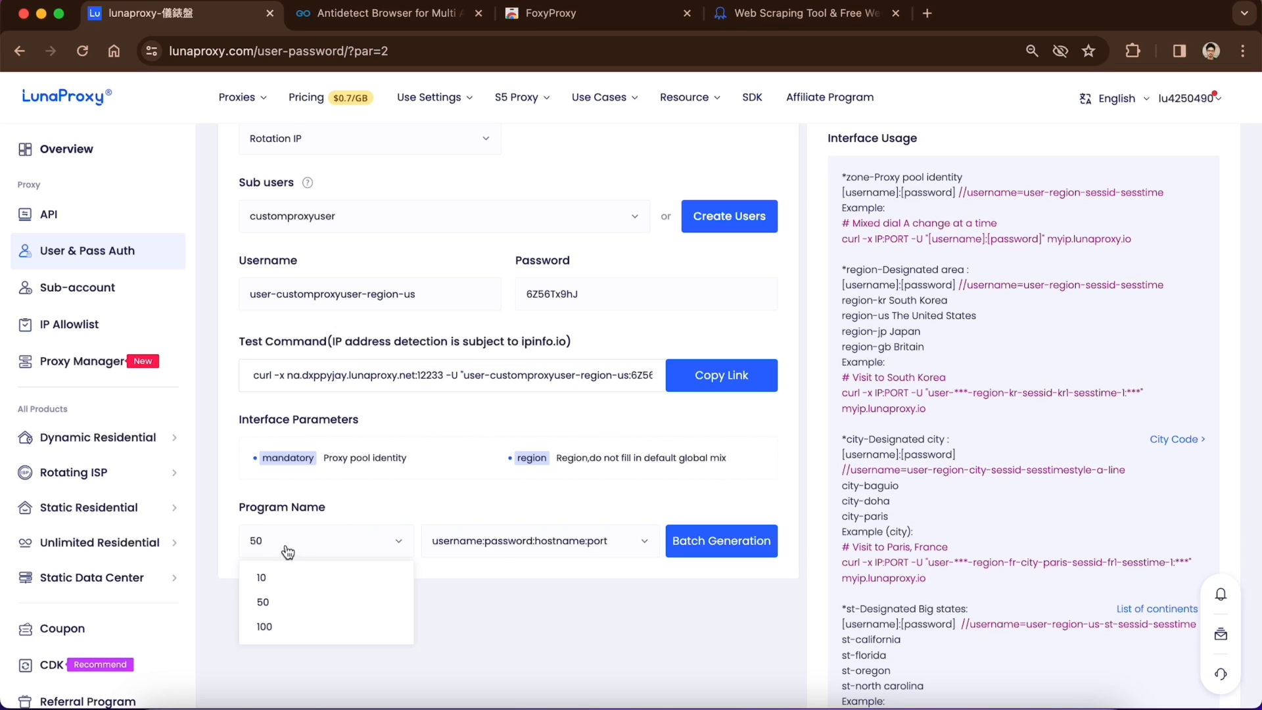
click(261, 577)
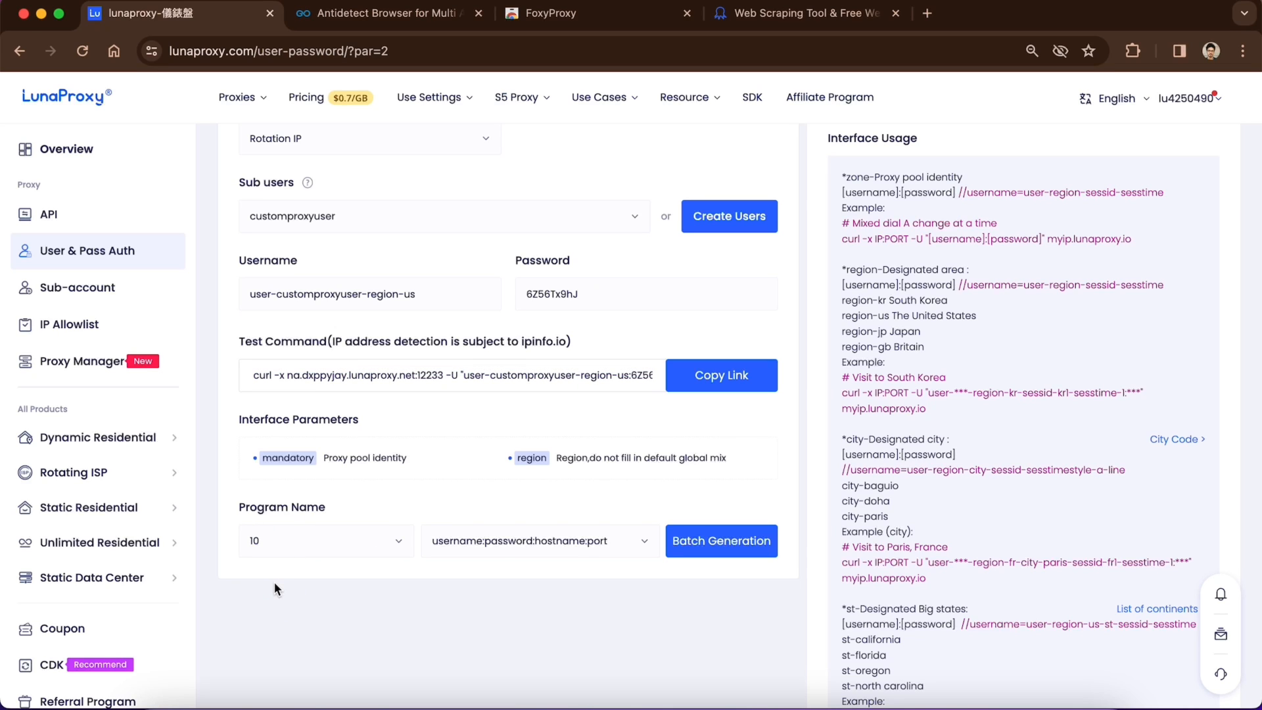
click(539, 540)
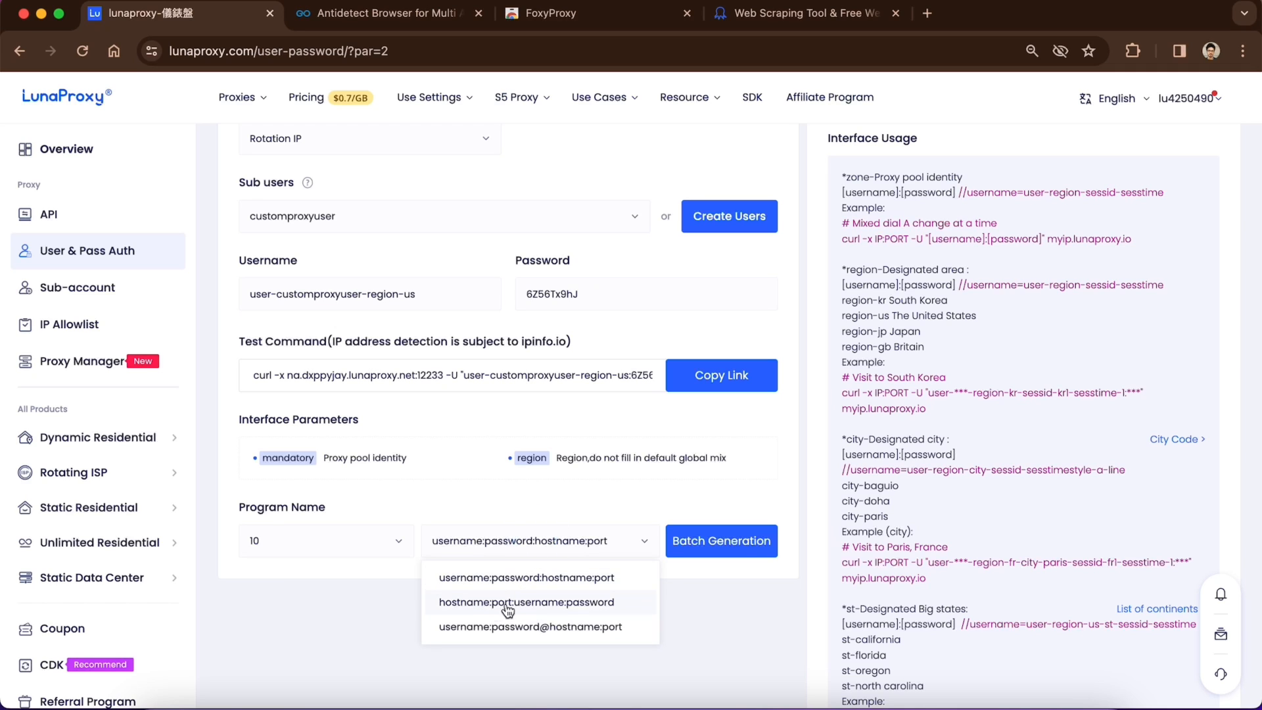
mouse_move(528, 605)
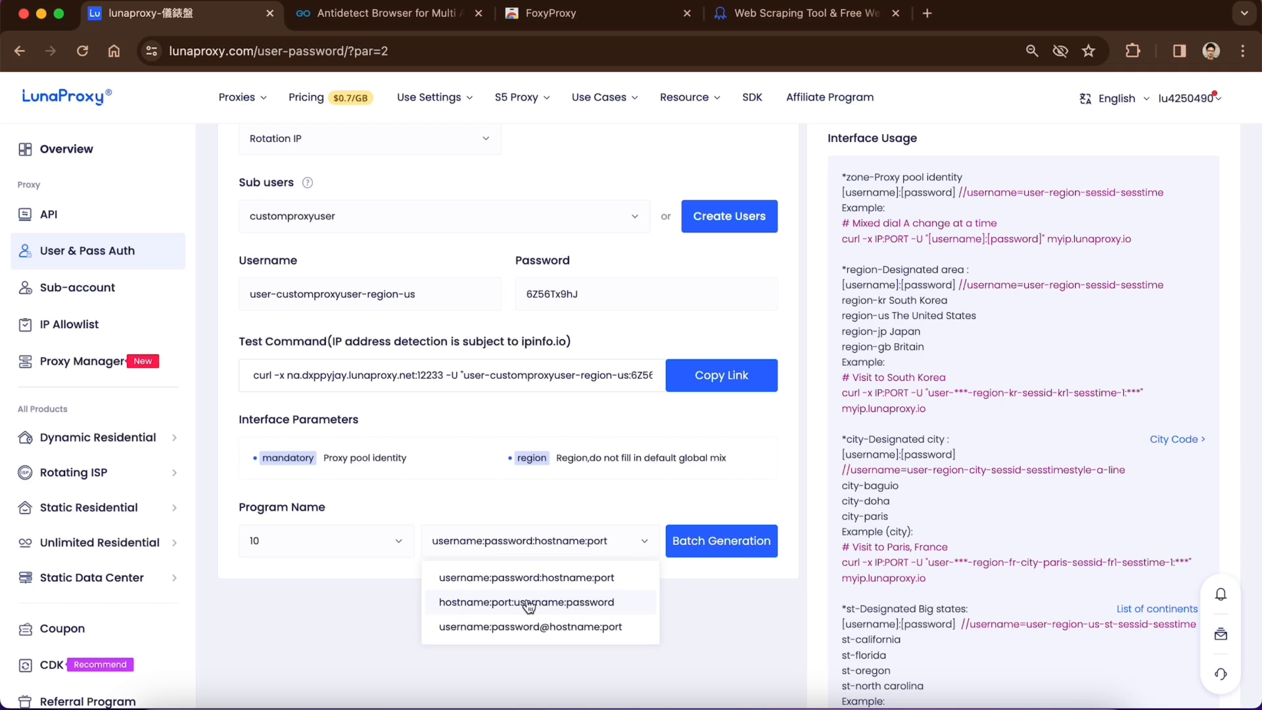
click(526, 602)
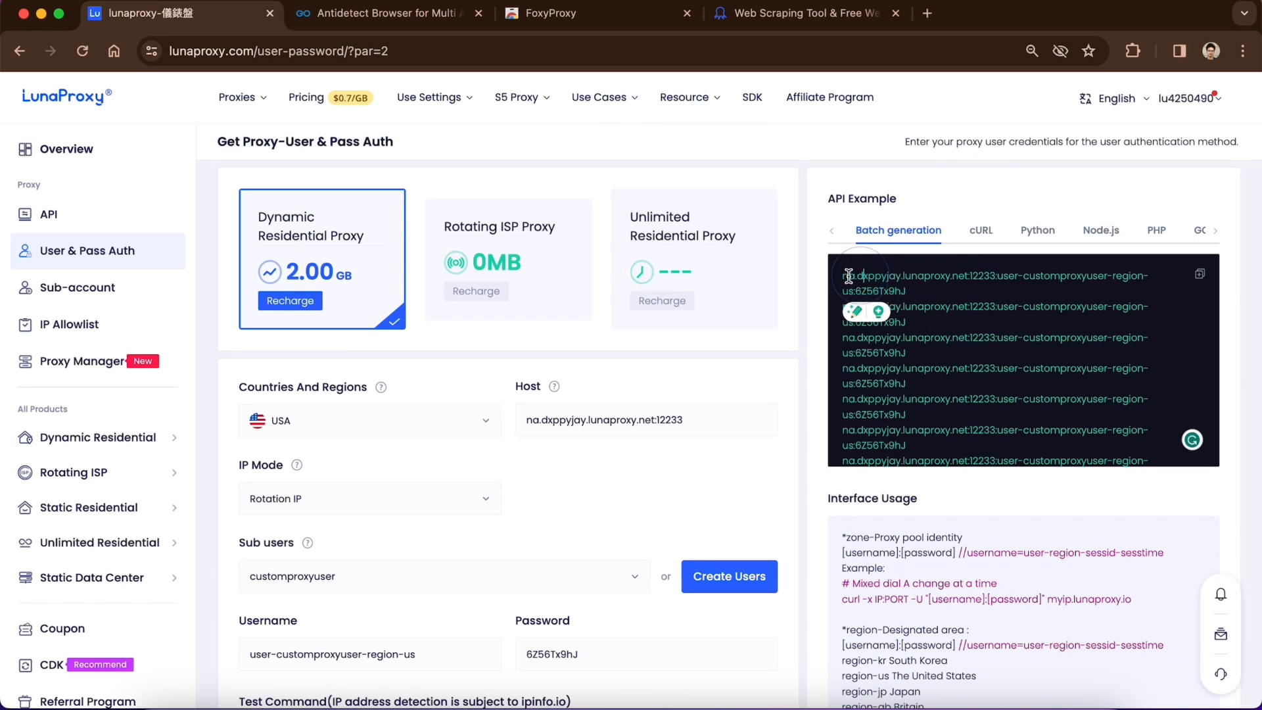
double_click(901, 275)
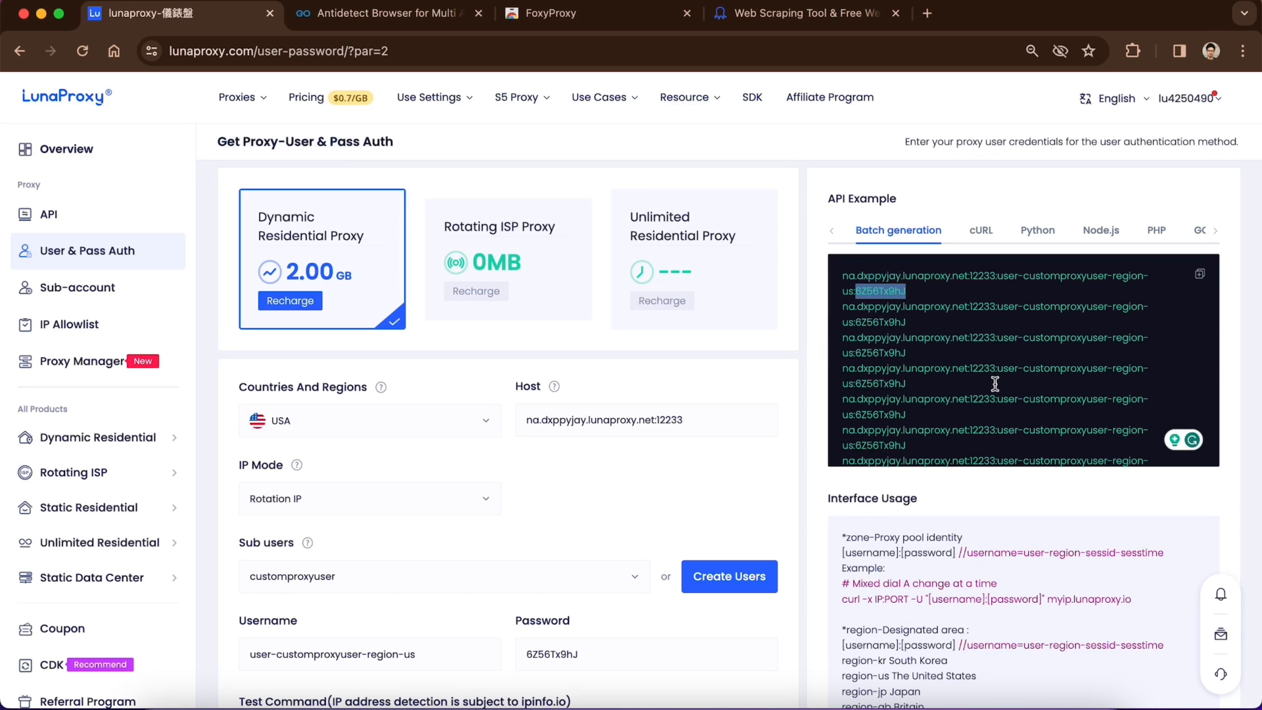
mouse_move(880, 419)
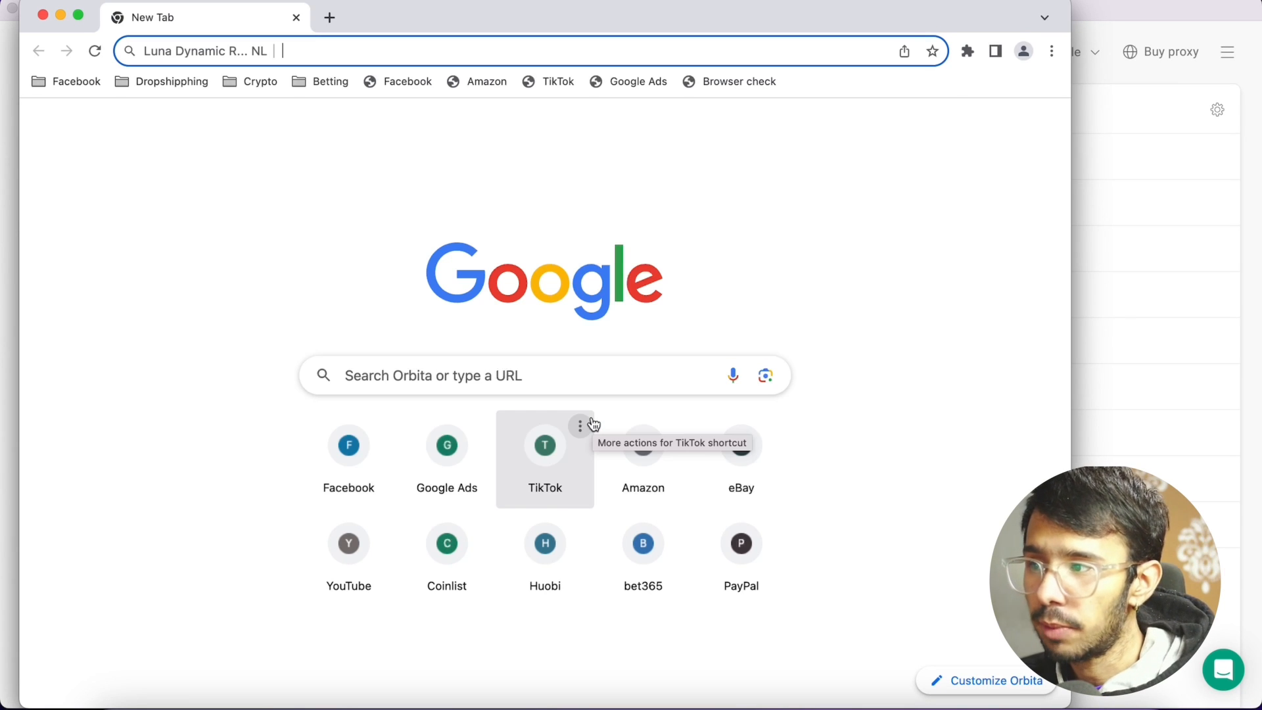
Enter speed.cloudflare.com in the Orbita address bar to load Cloudflare's speed test.
text(speed.cl)
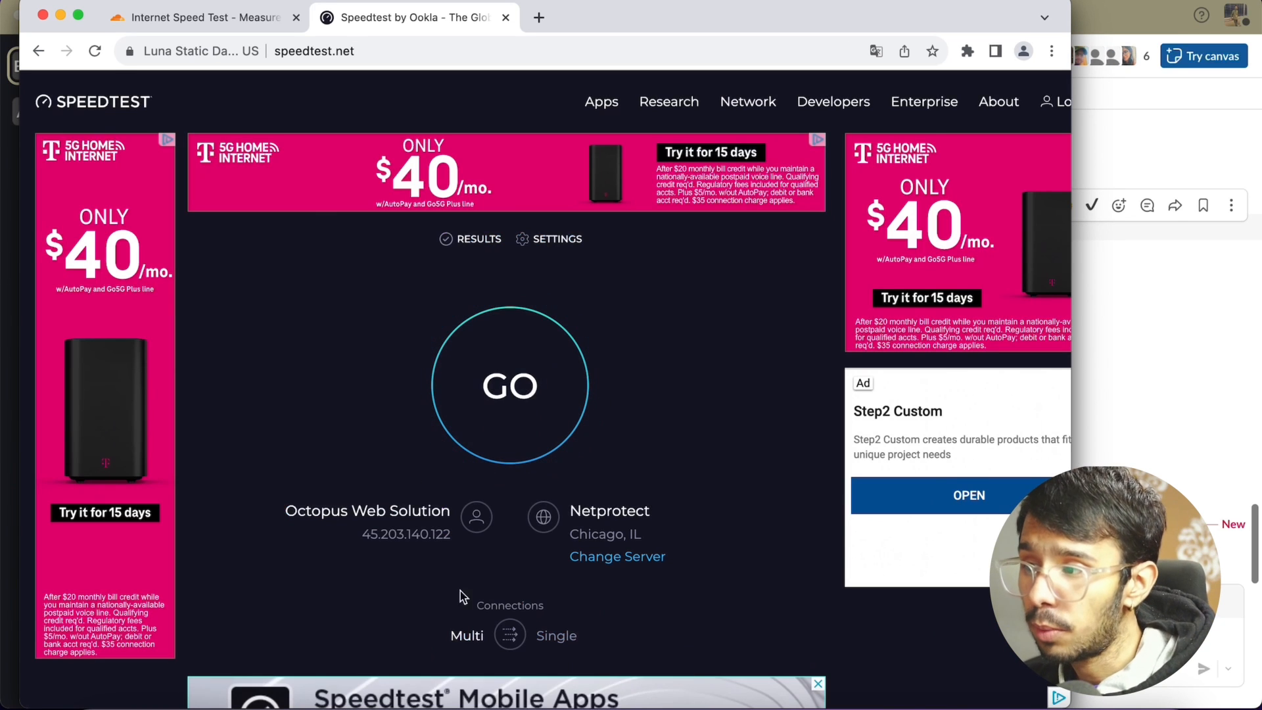
Start the Ookla speed test against the Netprotect Chicago server through the US proxy.
click(509, 386)
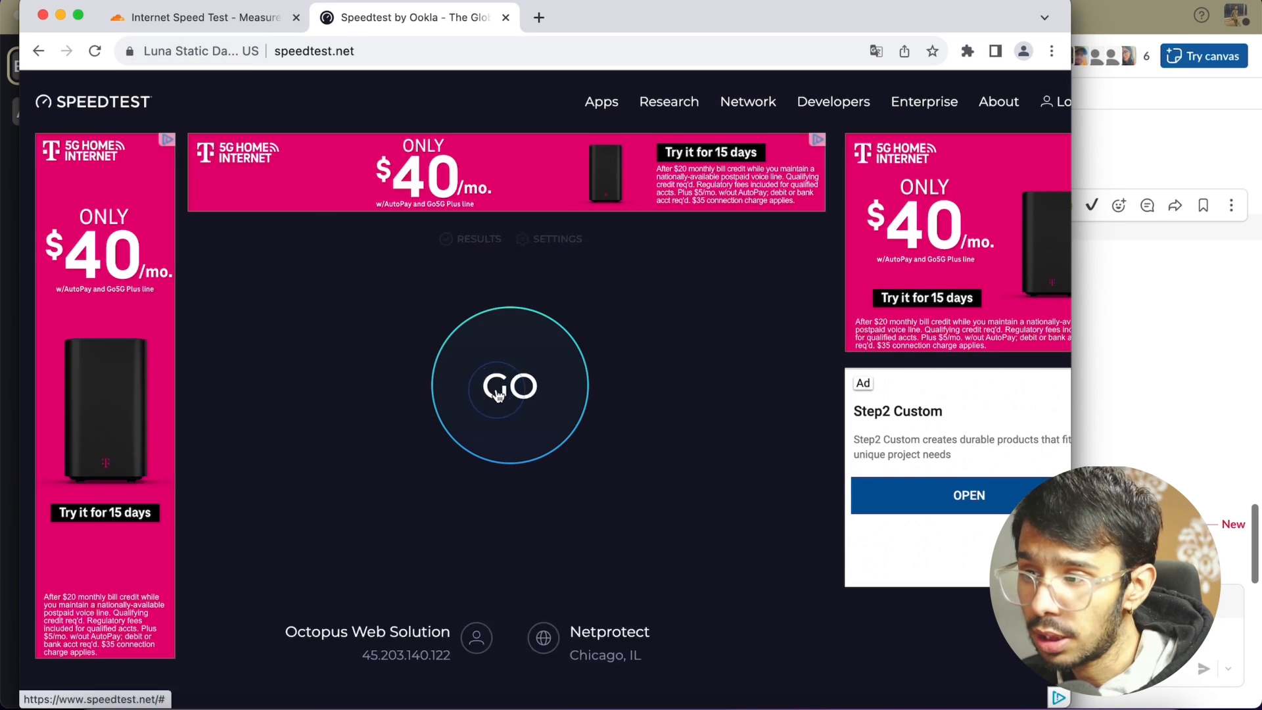
click(510, 385)
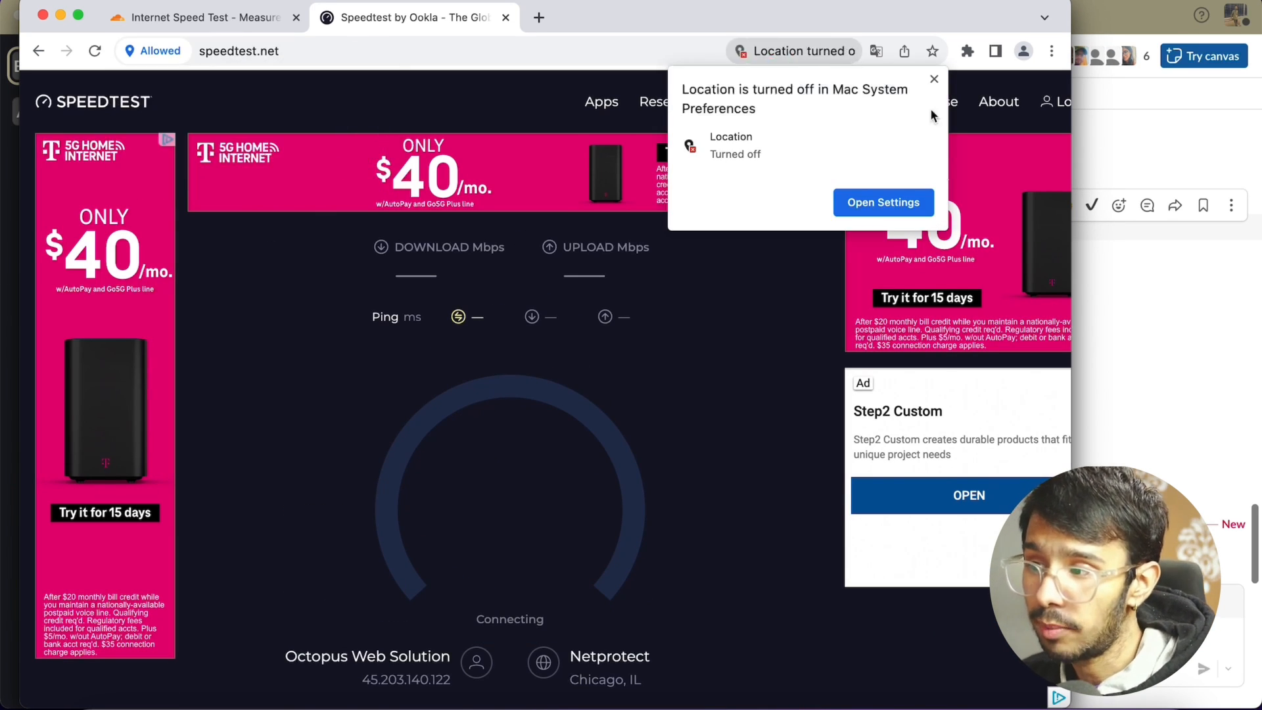